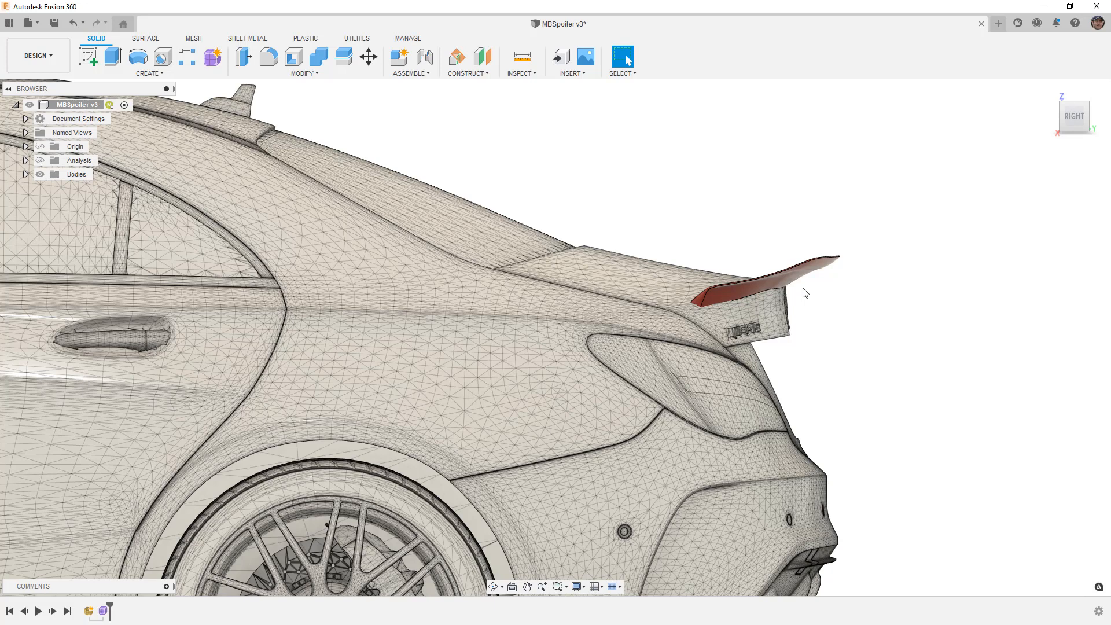
mouse_move(831, 238)
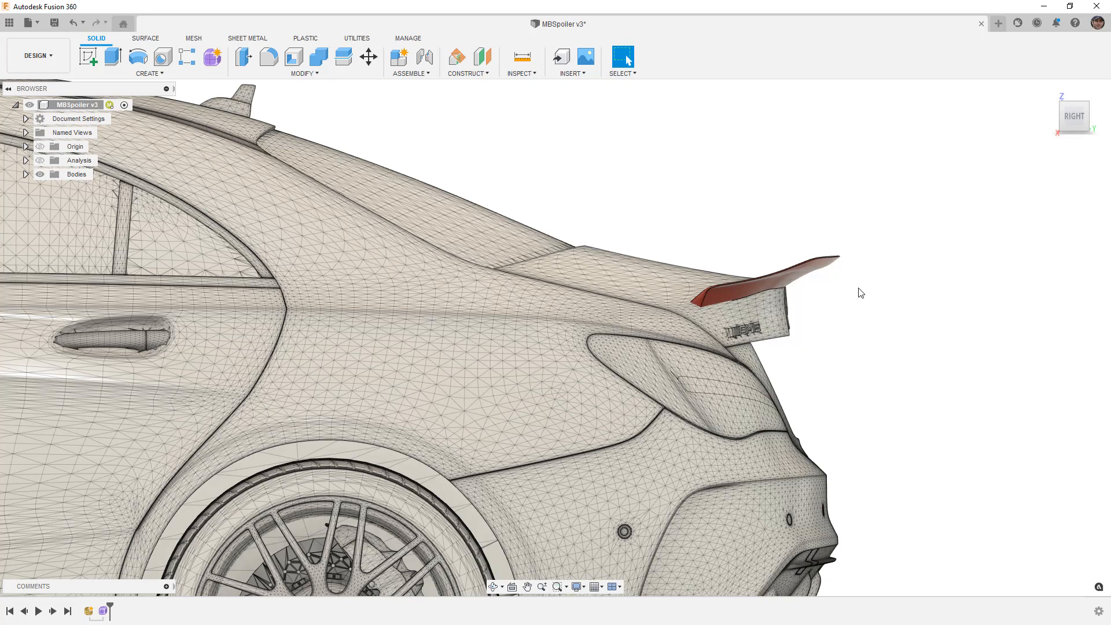
mouse_move(845, 293)
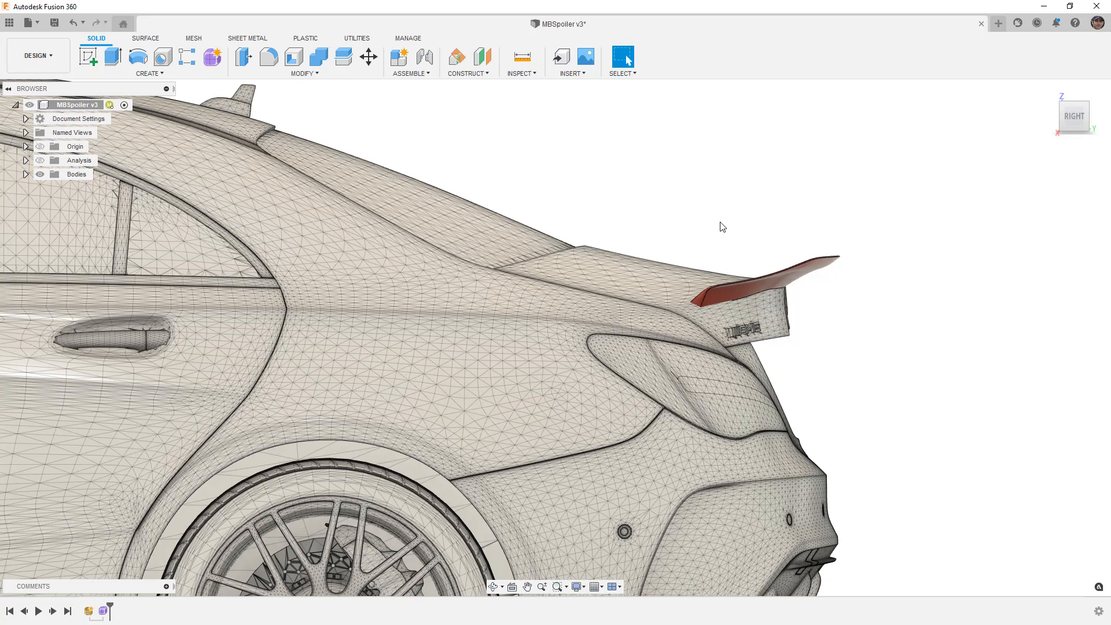
mouse_move(719, 238)
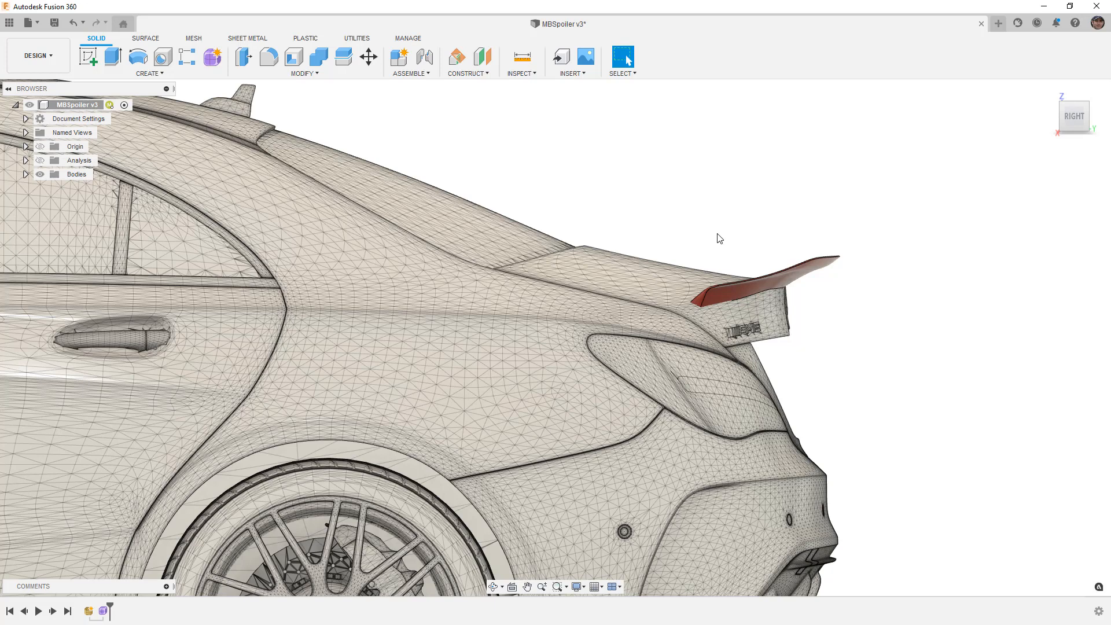
mouse_move(720, 244)
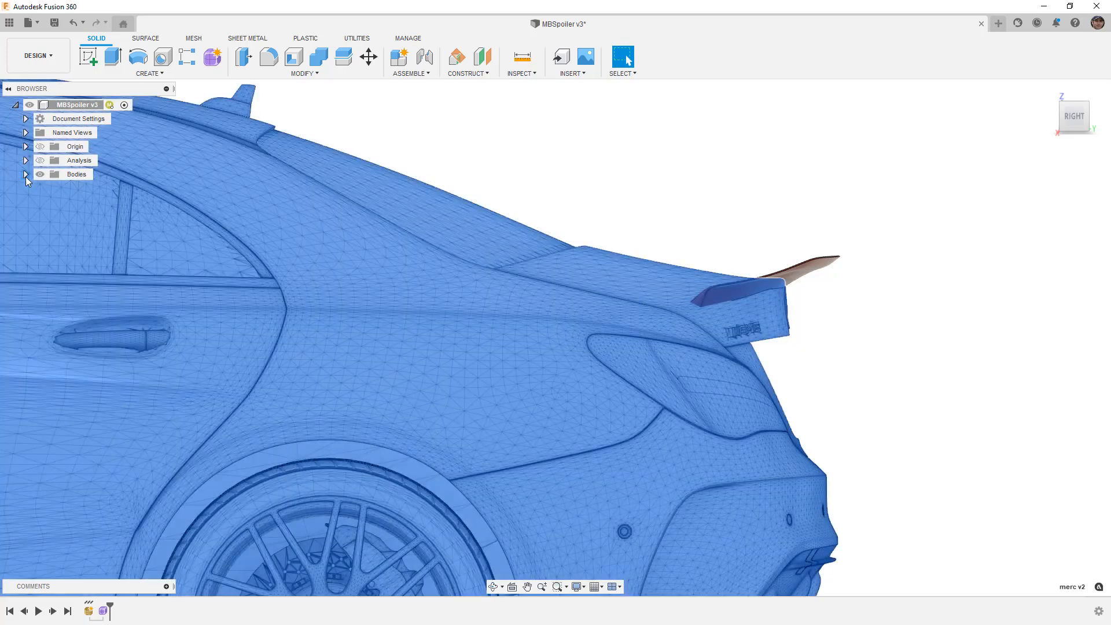
Copy Body1 and paste it in place under the root component as Body2.
left_click(25, 174)
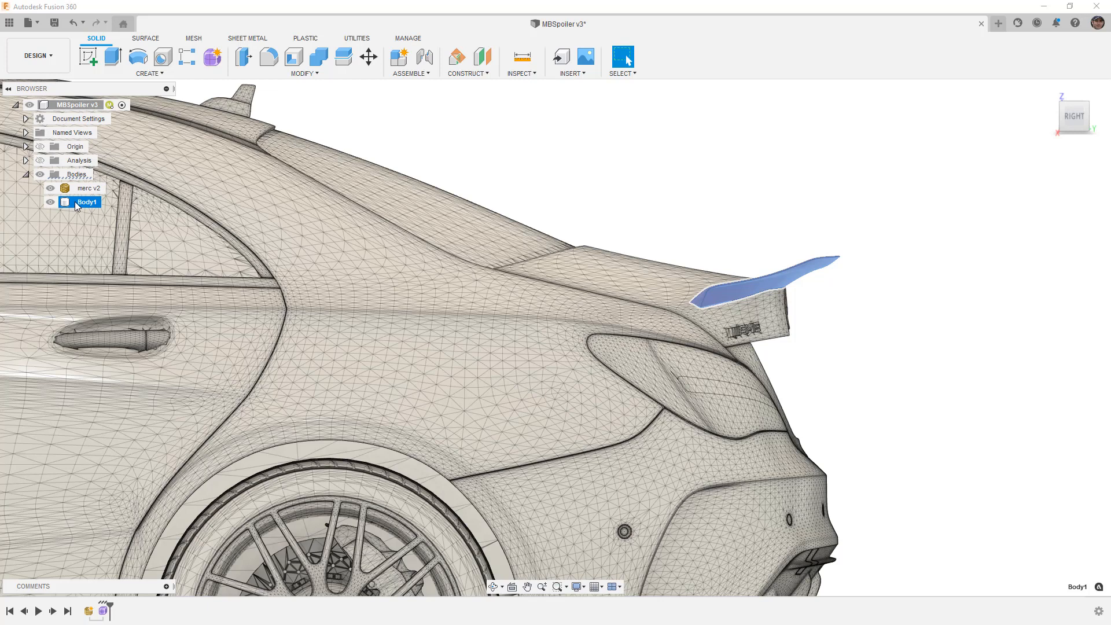
right_click(86, 201)
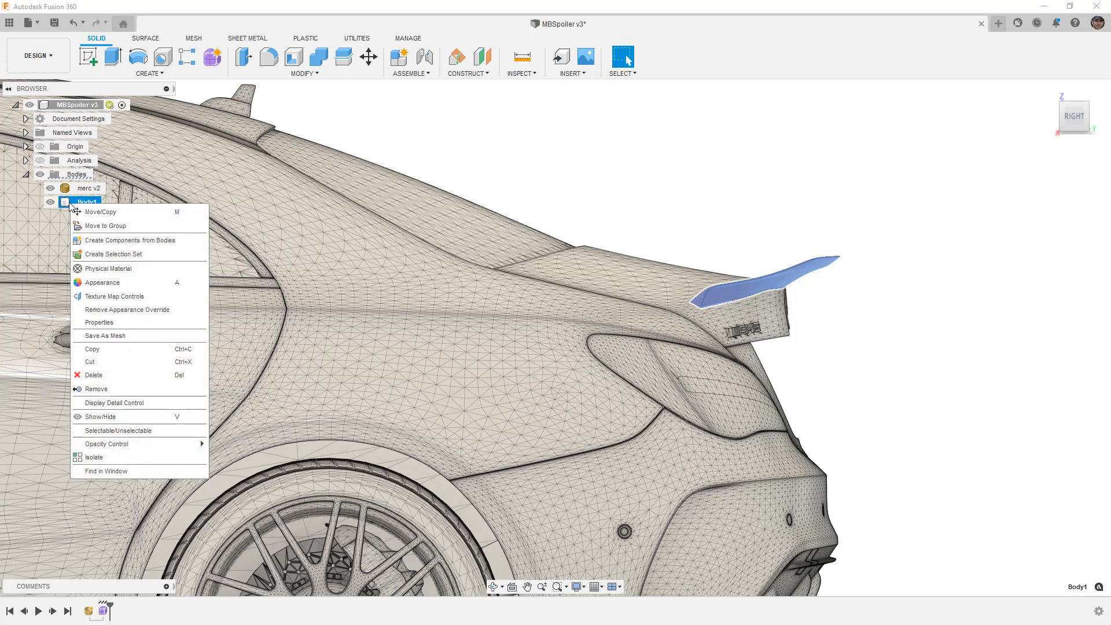
mouse_move(99, 212)
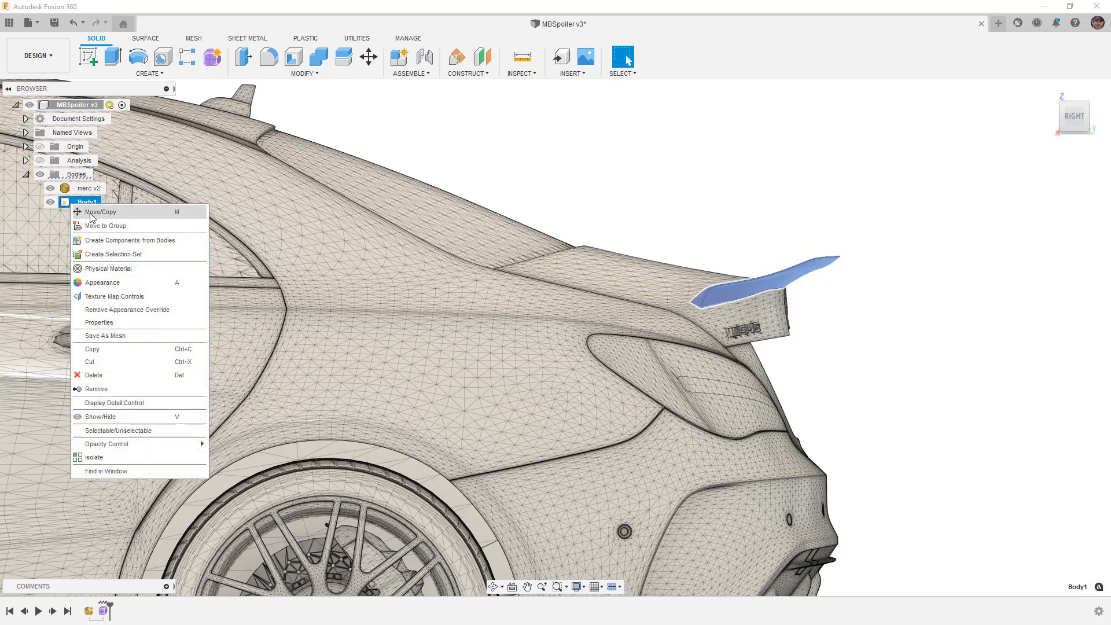
mouse_move(92, 348)
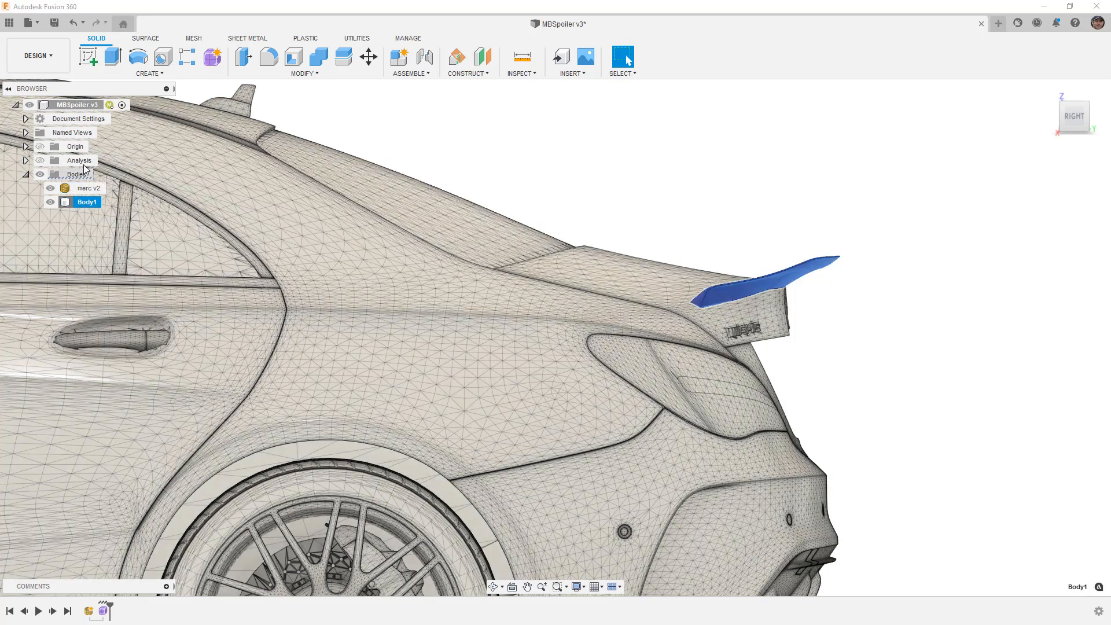
right_click(73, 104)
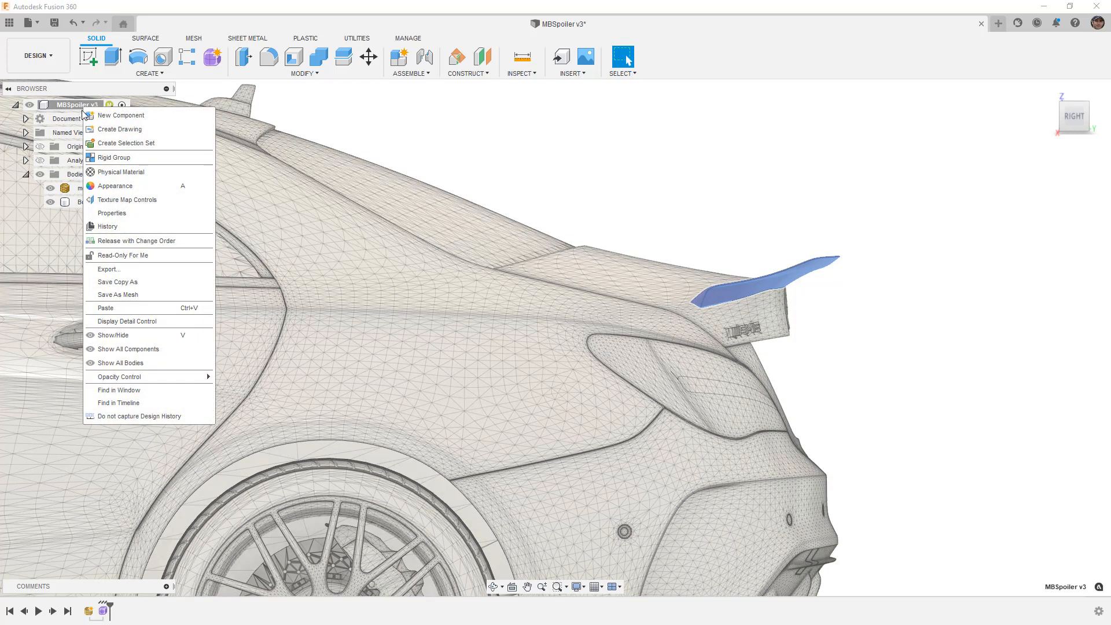
mouse_move(105, 307)
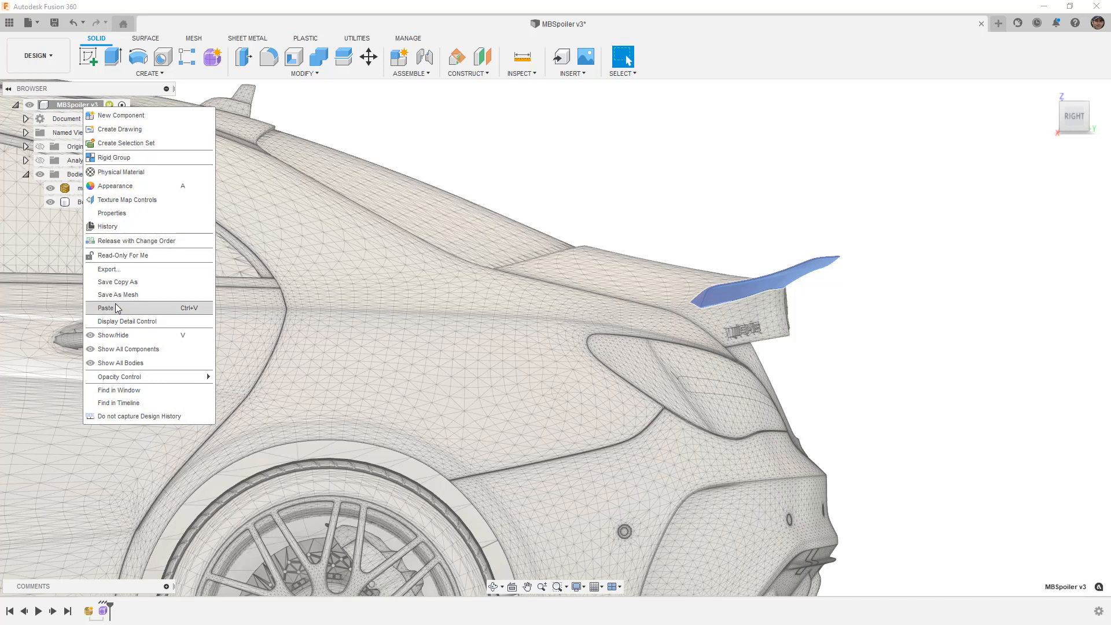
left_click(368, 56)
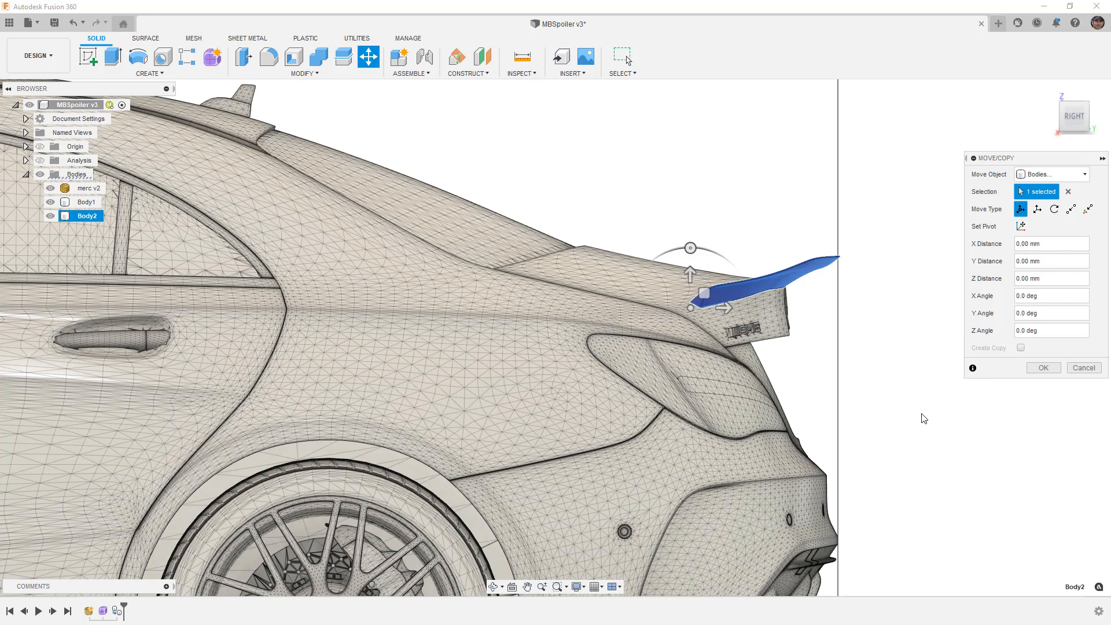
mouse_move(1001, 167)
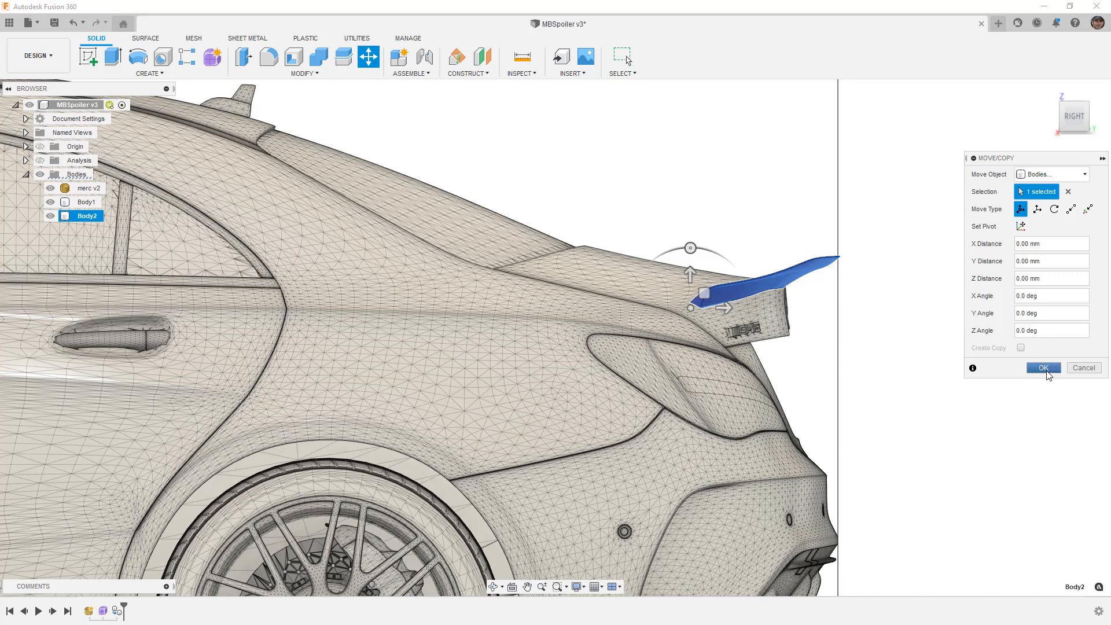
left_click(1042, 368)
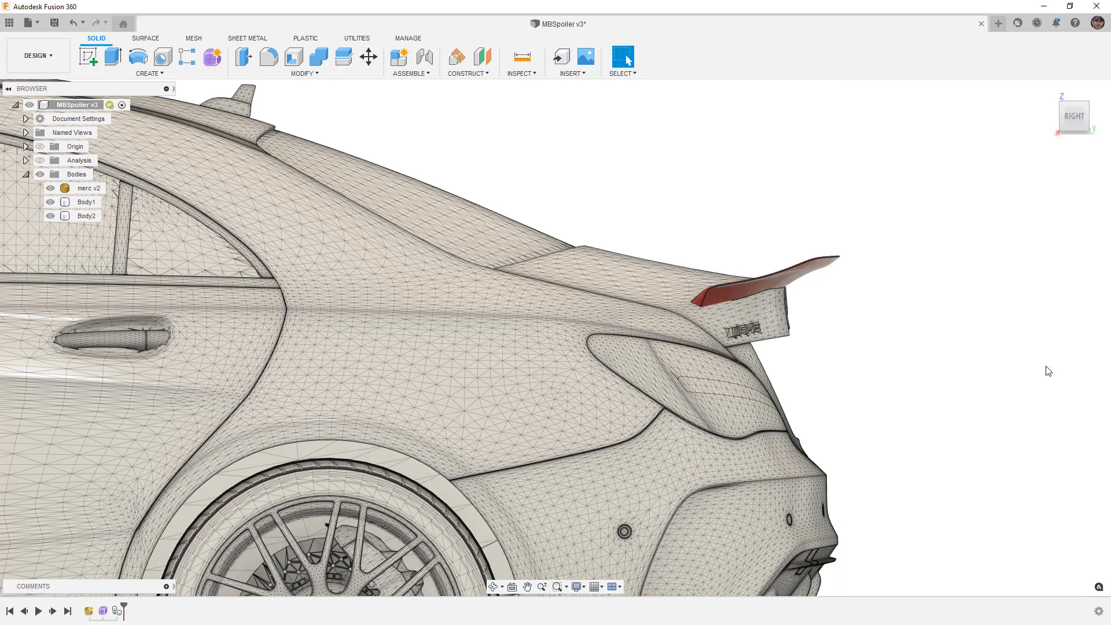
Hide Body1 and move Body2 by 1.504 mm in Y and -3.997 mm in Z.
left_click(88, 187)
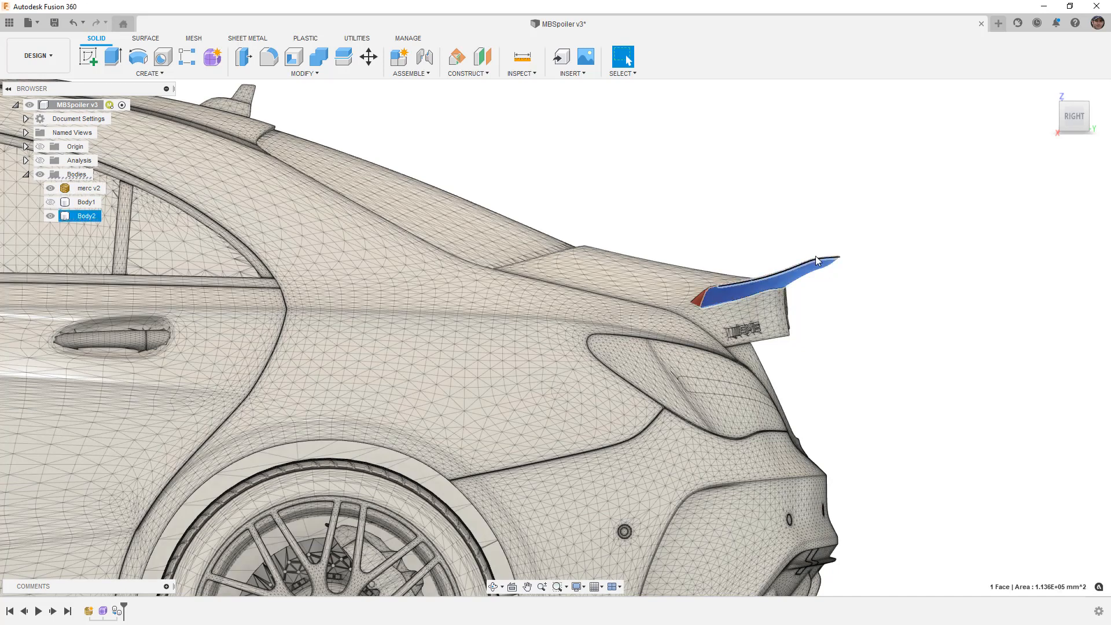
left_click(368, 56)
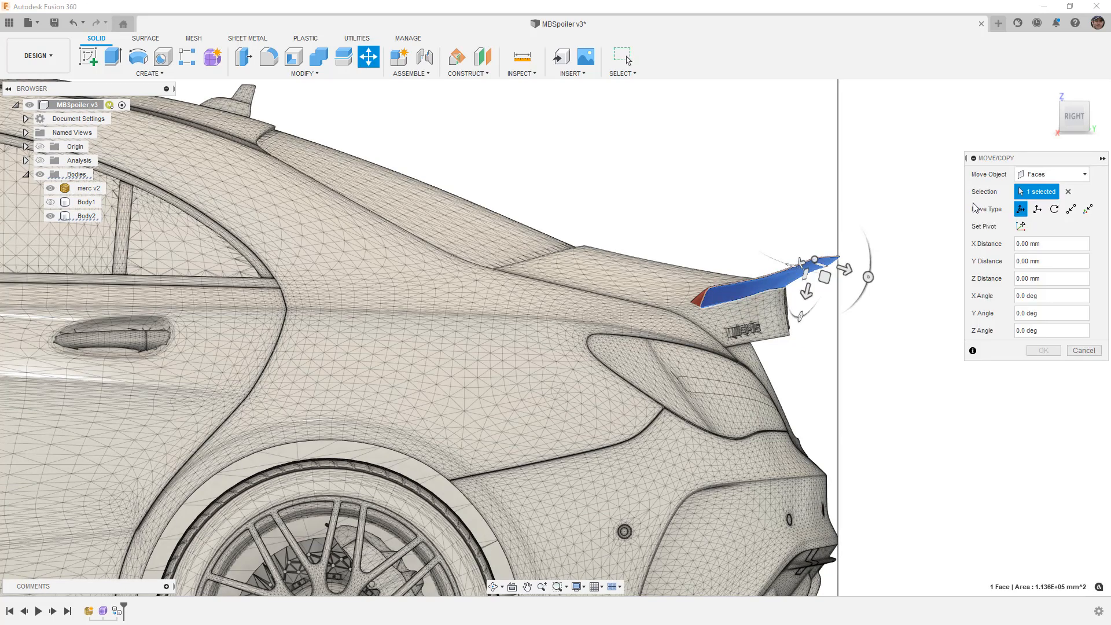
left_click(1051, 173)
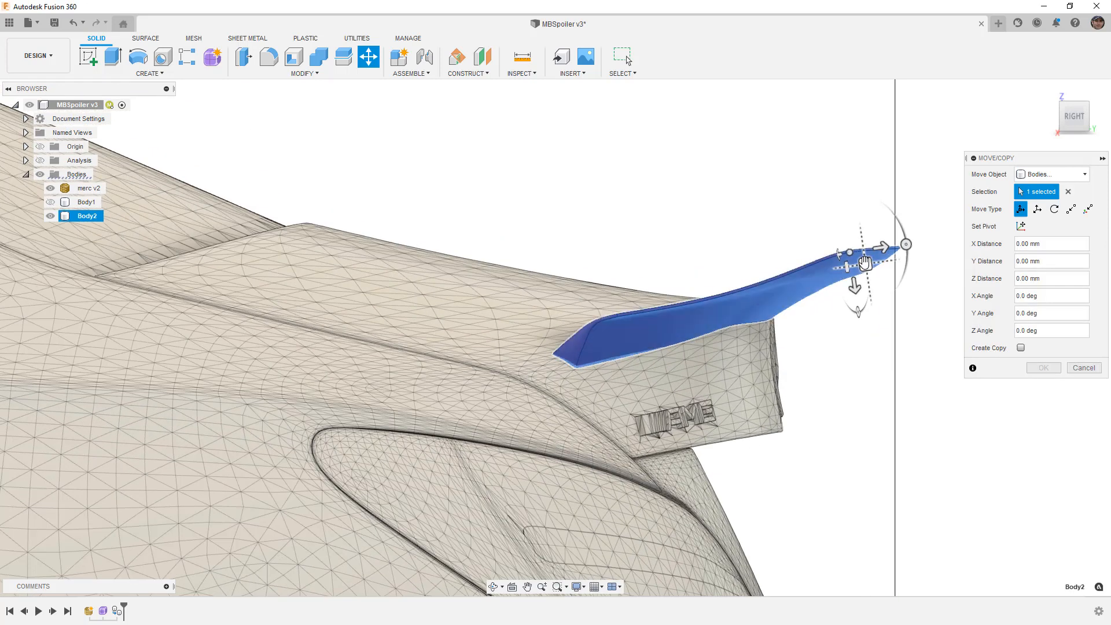
left_click_drag(862, 257, 859, 265)
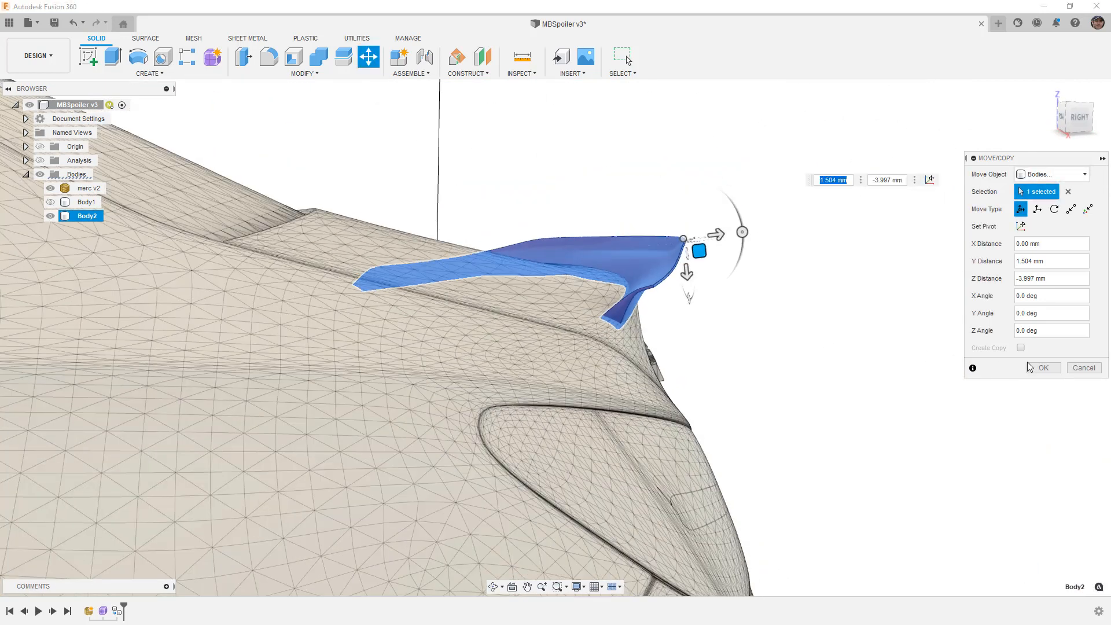
left_click(1041, 367)
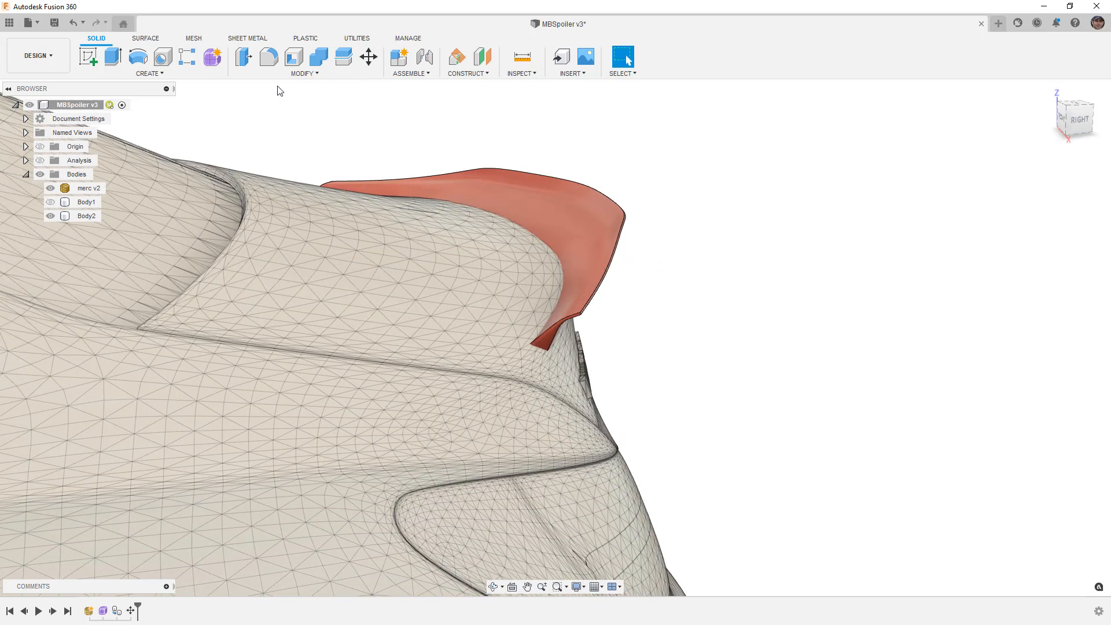
Start Mesh Create > Tessellate on Body2 with medium refinement.
left_click(193, 38)
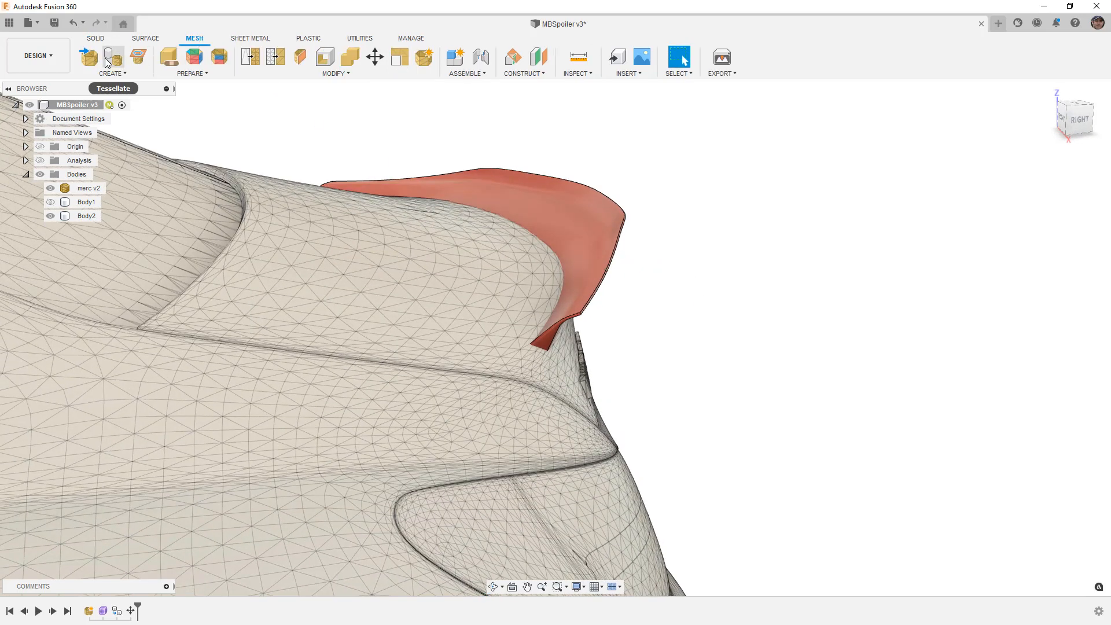
left_click(111, 56)
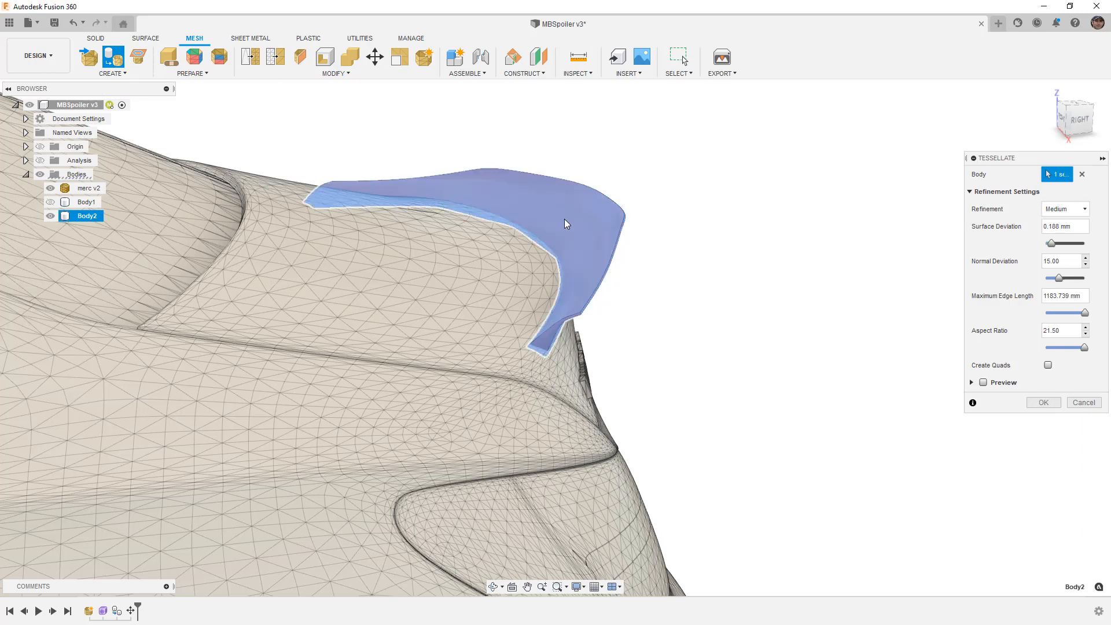
mouse_move(626, 214)
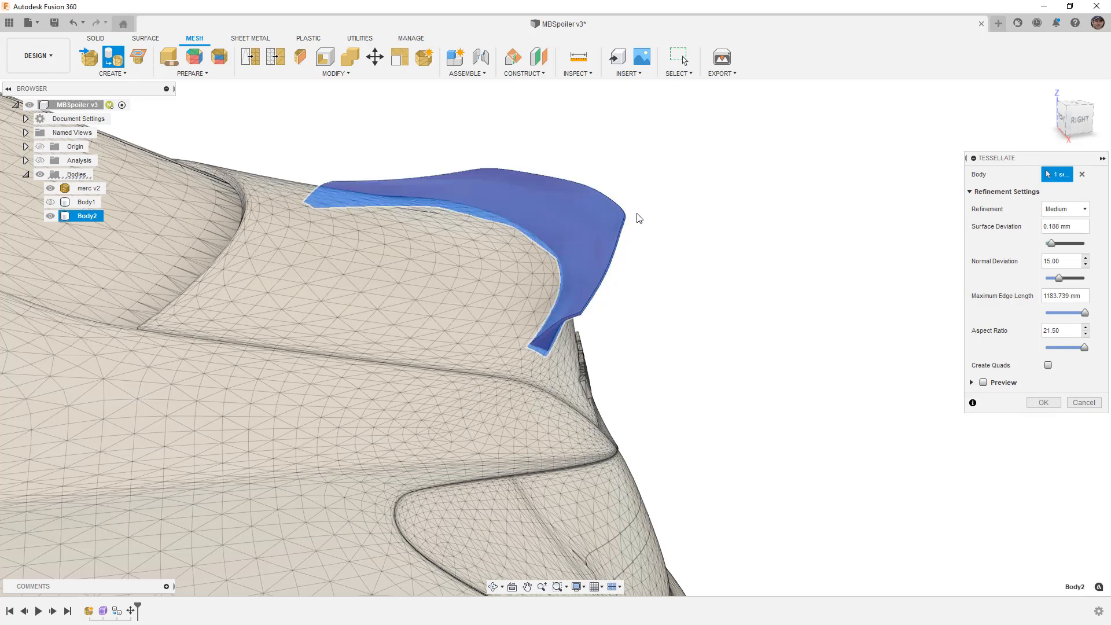
mouse_move(749, 244)
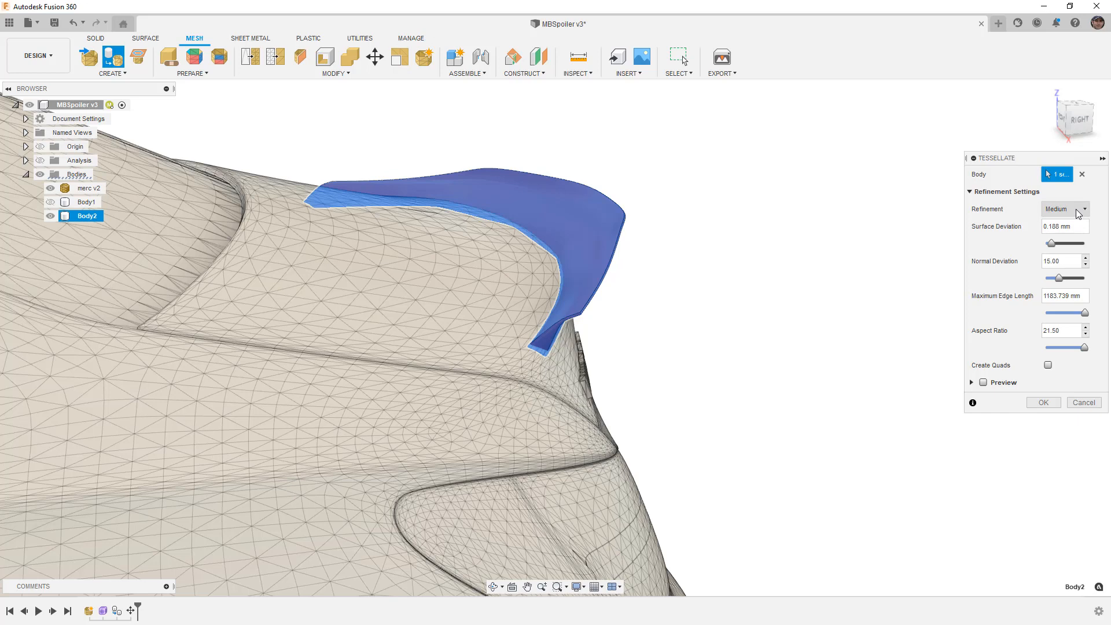
mouse_move(474, 303)
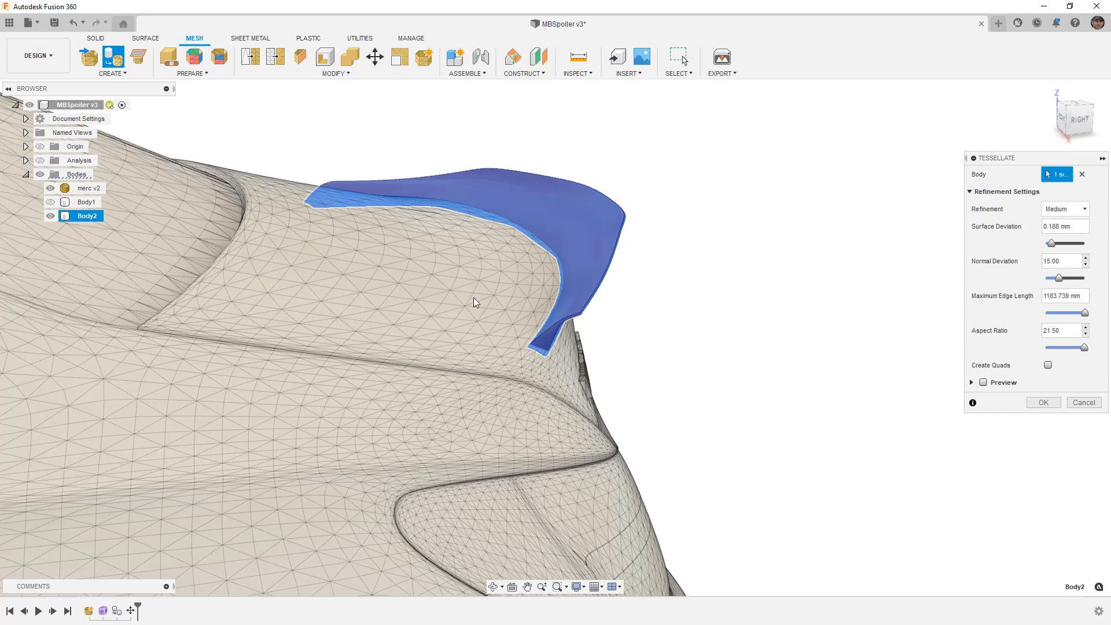
mouse_move(530, 261)
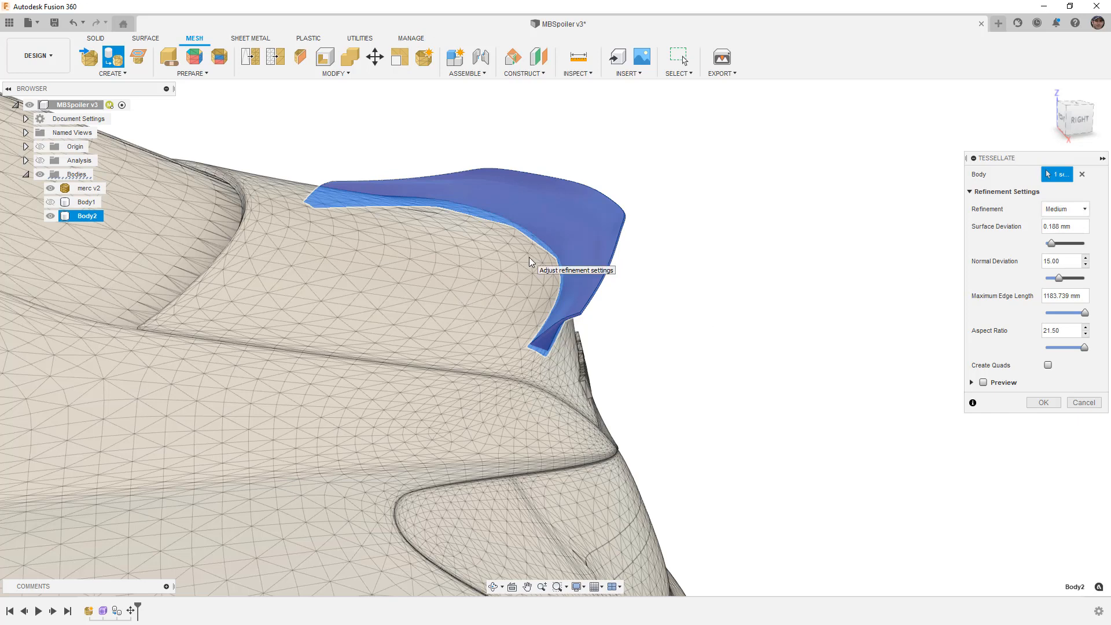
mouse_move(535, 257)
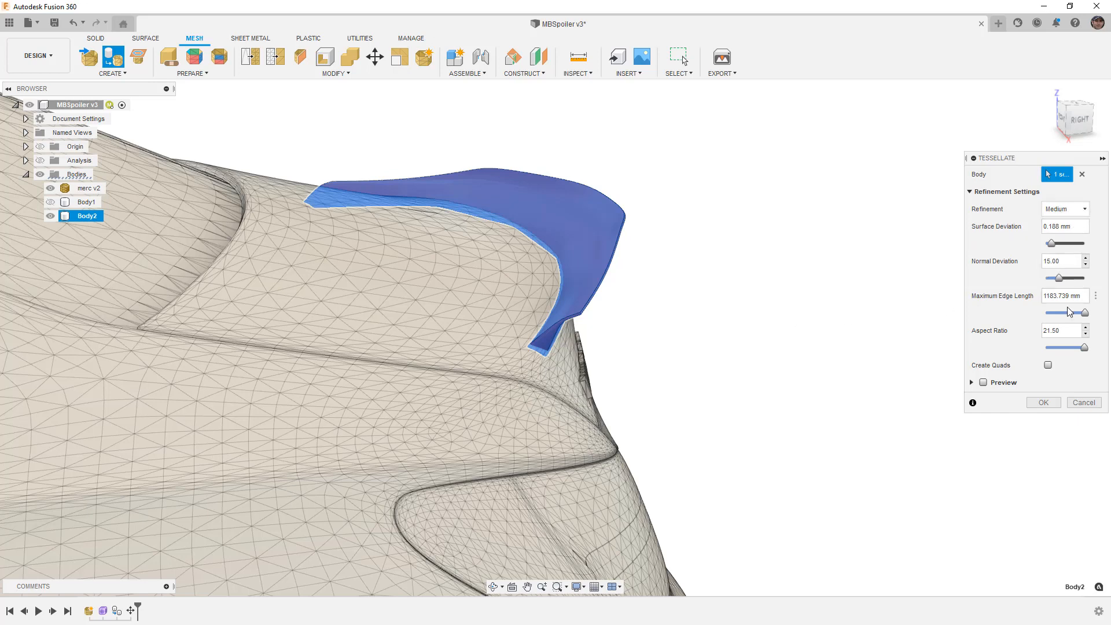
left_click(983, 382)
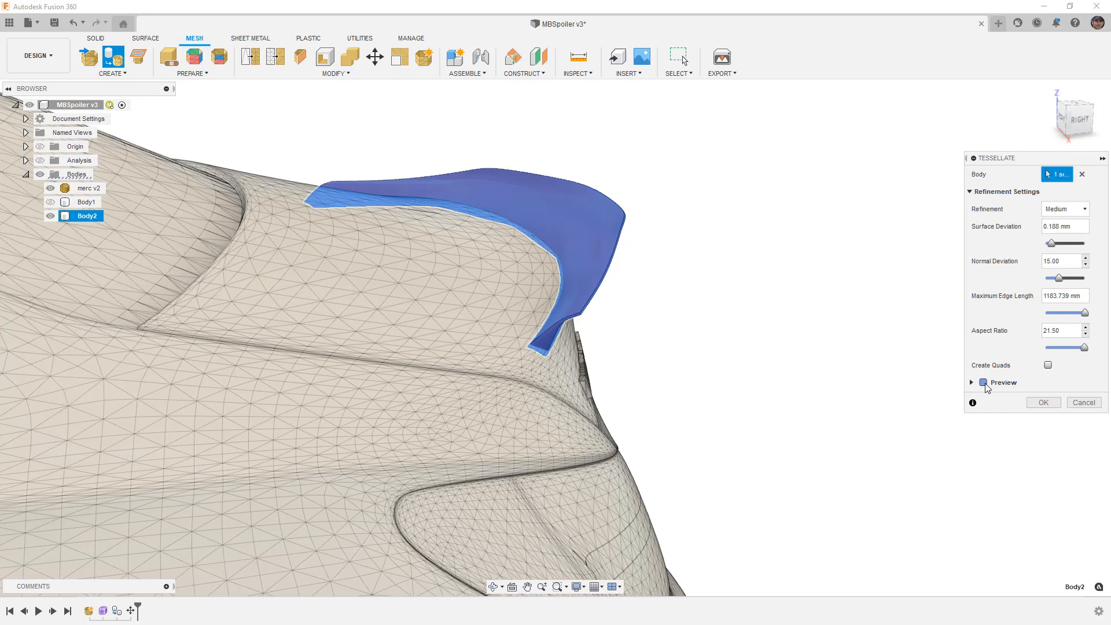
Preview the tessellation and set refinement to Low, about 27,412 triangles.
left_click(983, 383)
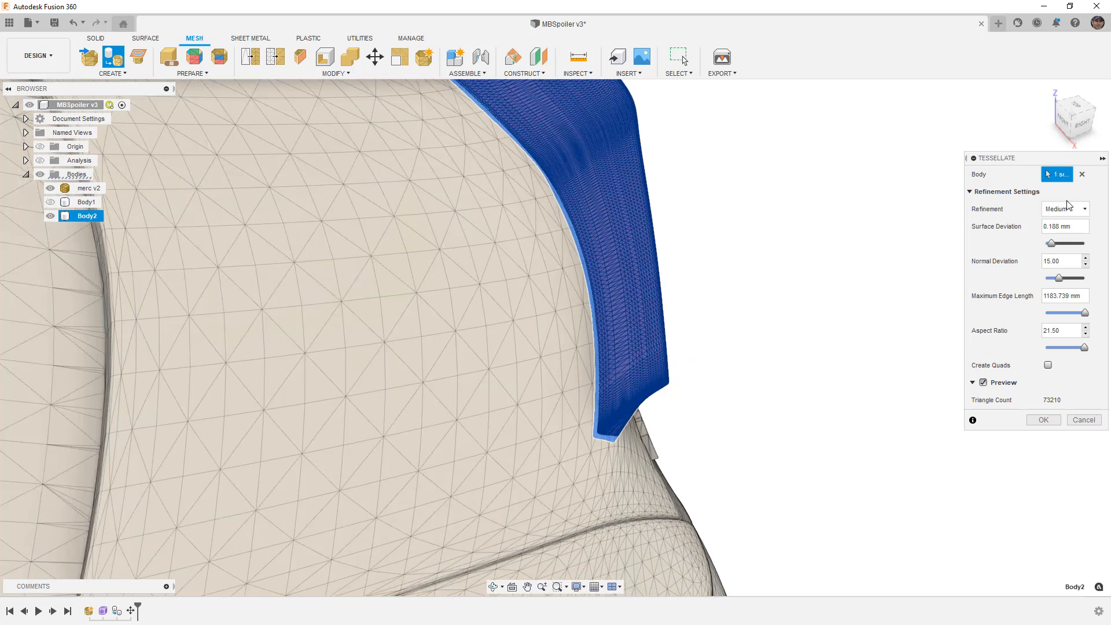
left_click(1063, 208)
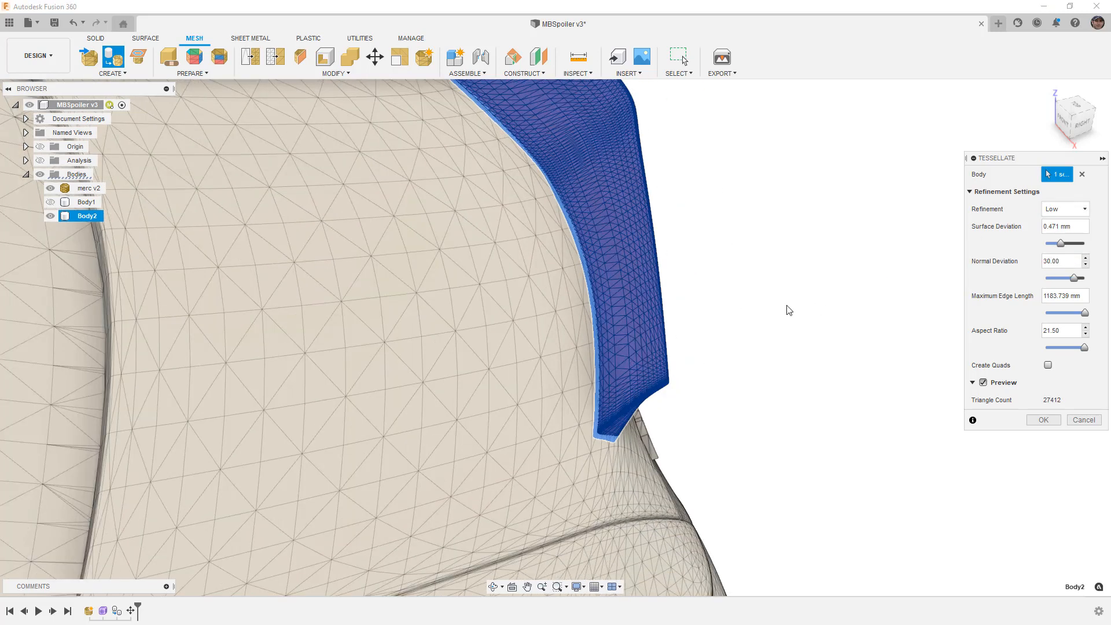
left_click(1062, 209)
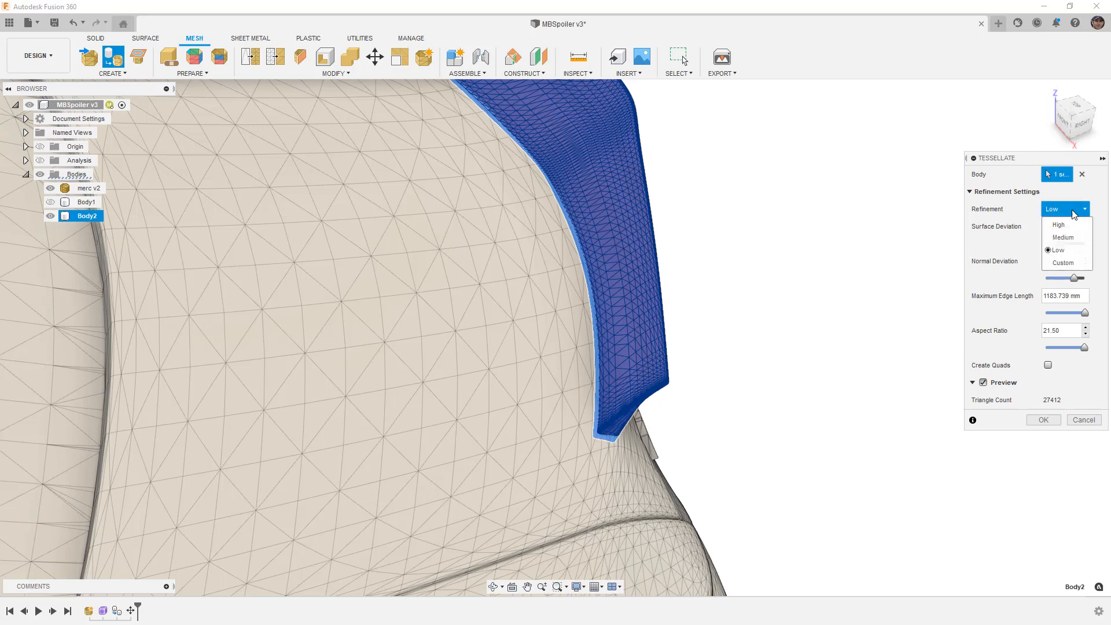
left_click(1062, 262)
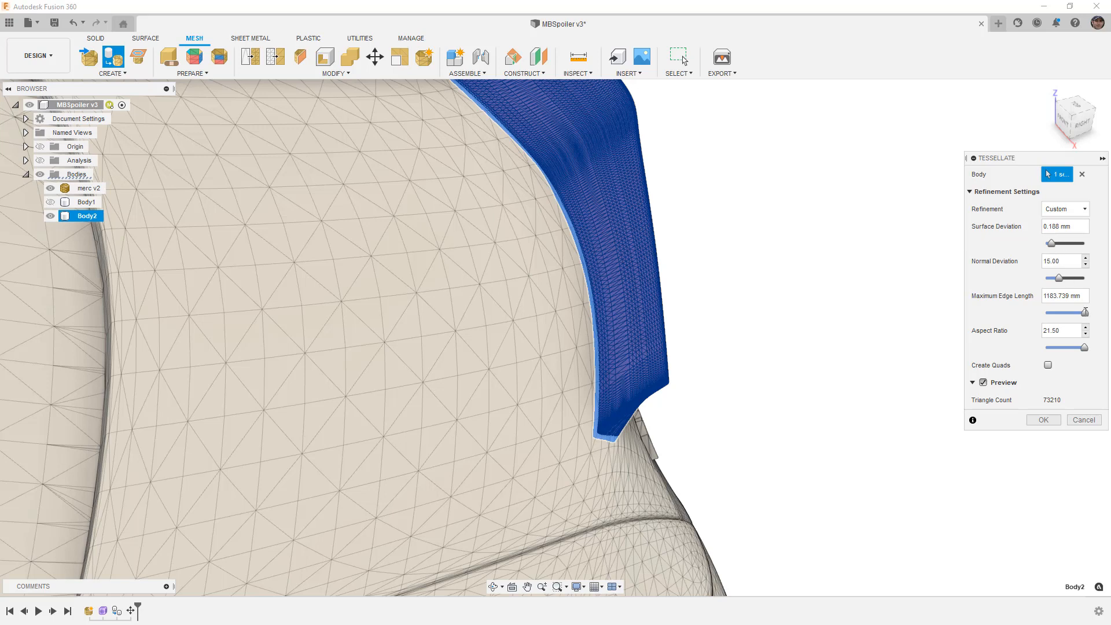
left_click_drag(1083, 312, 1066, 312)
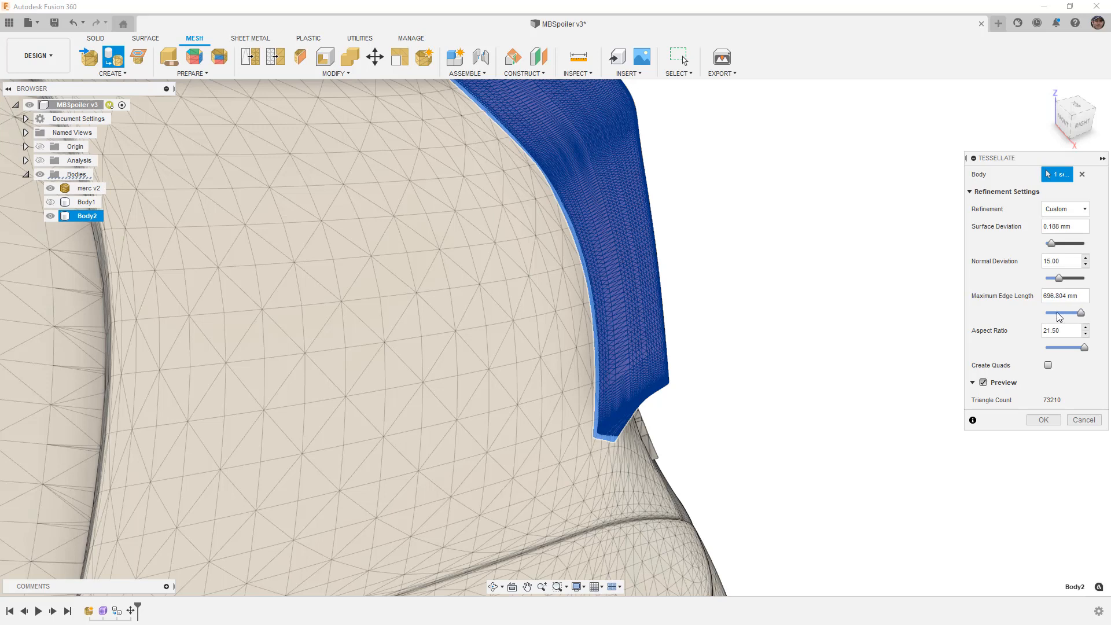
left_click(1064, 208)
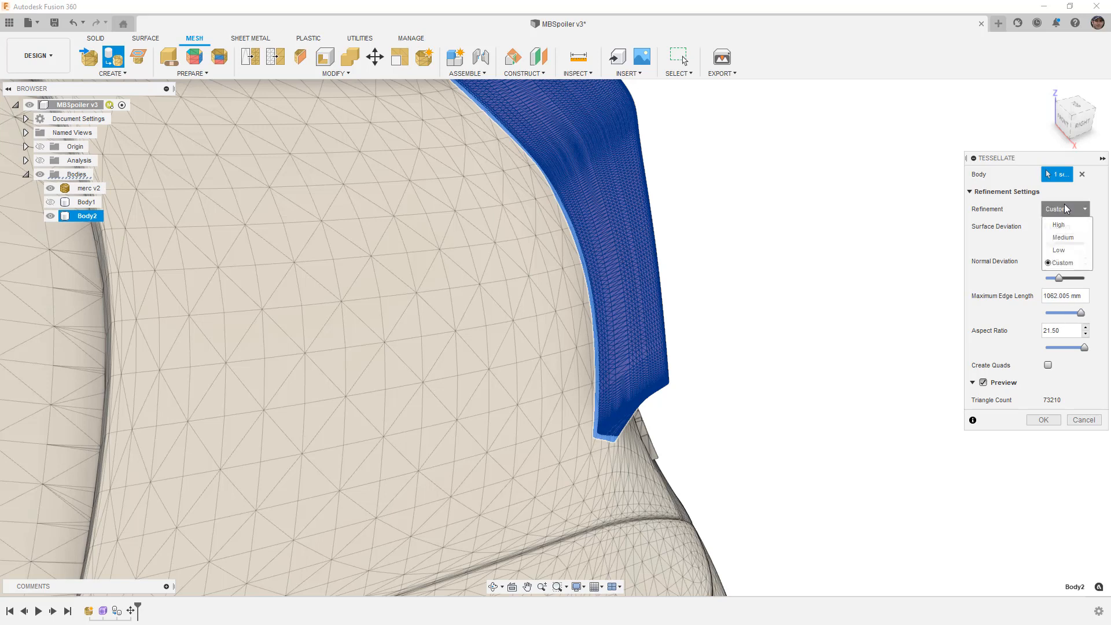
left_click(1057, 250)
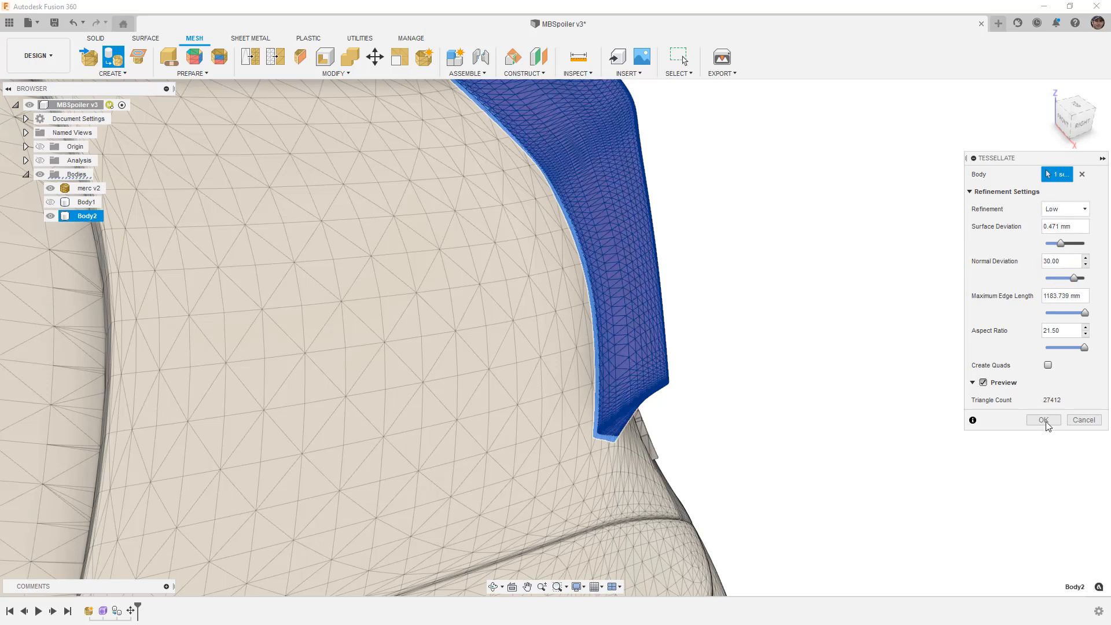
mouse_move(1048, 365)
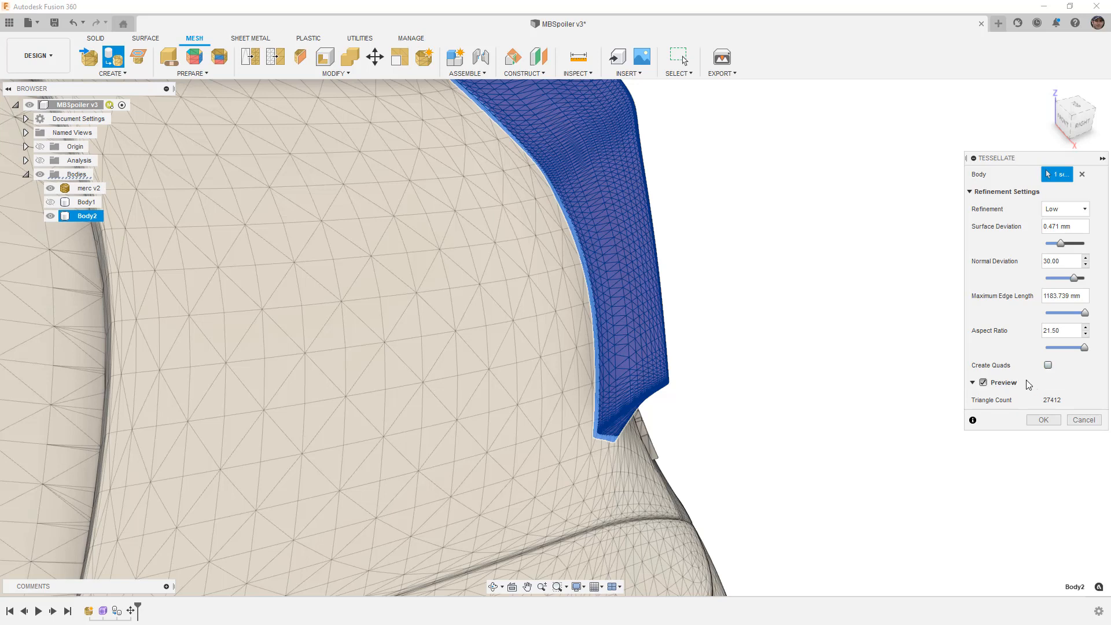
mouse_move(630, 367)
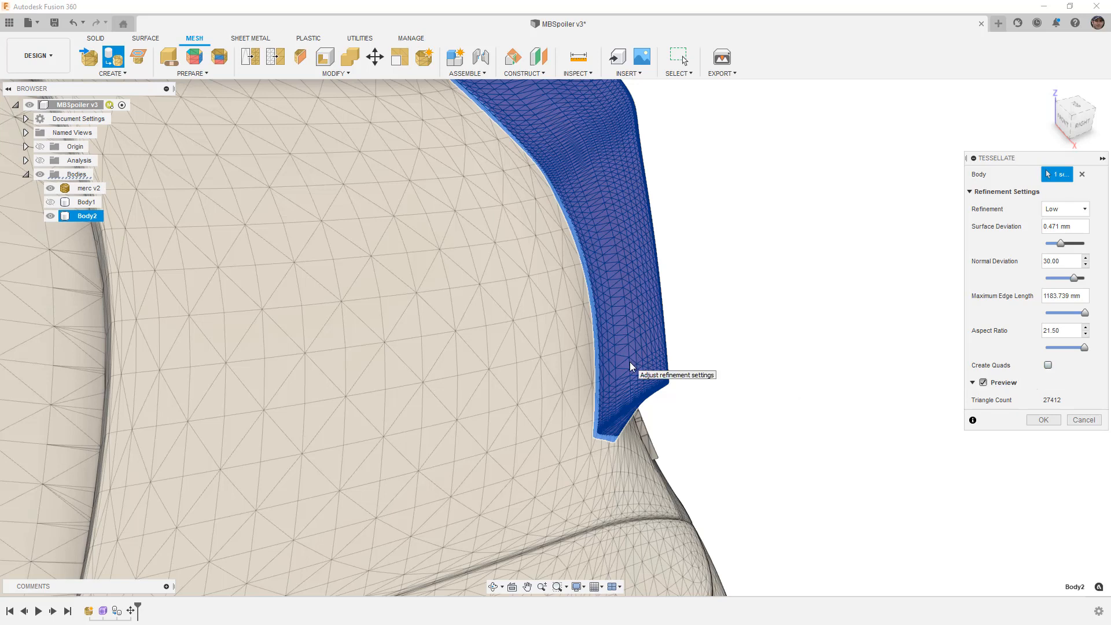
mouse_move(526, 366)
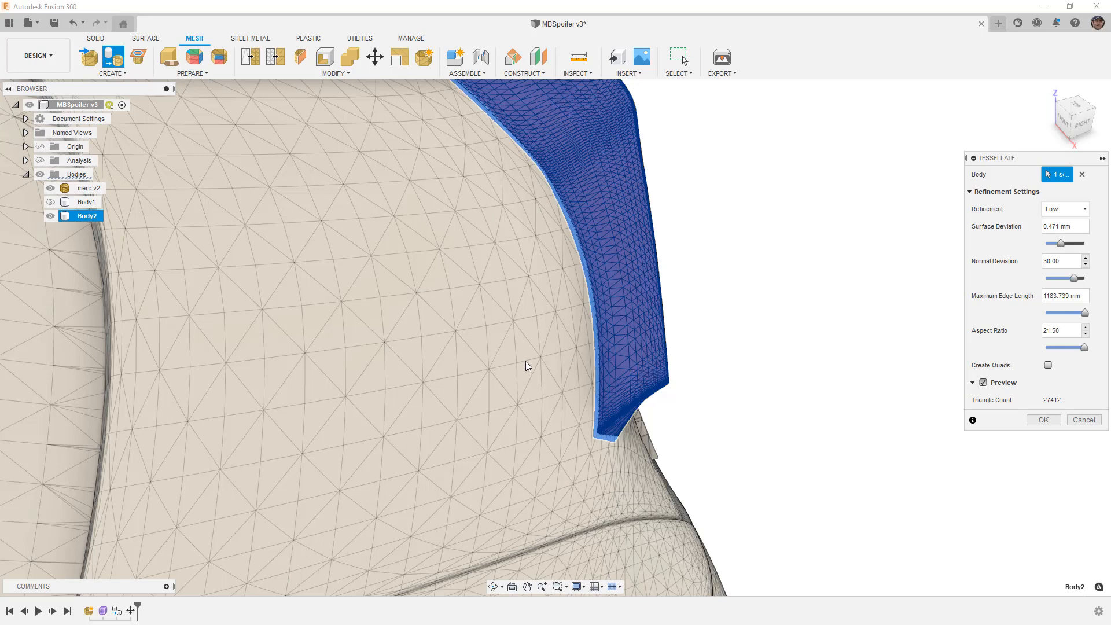
mouse_move(526, 365)
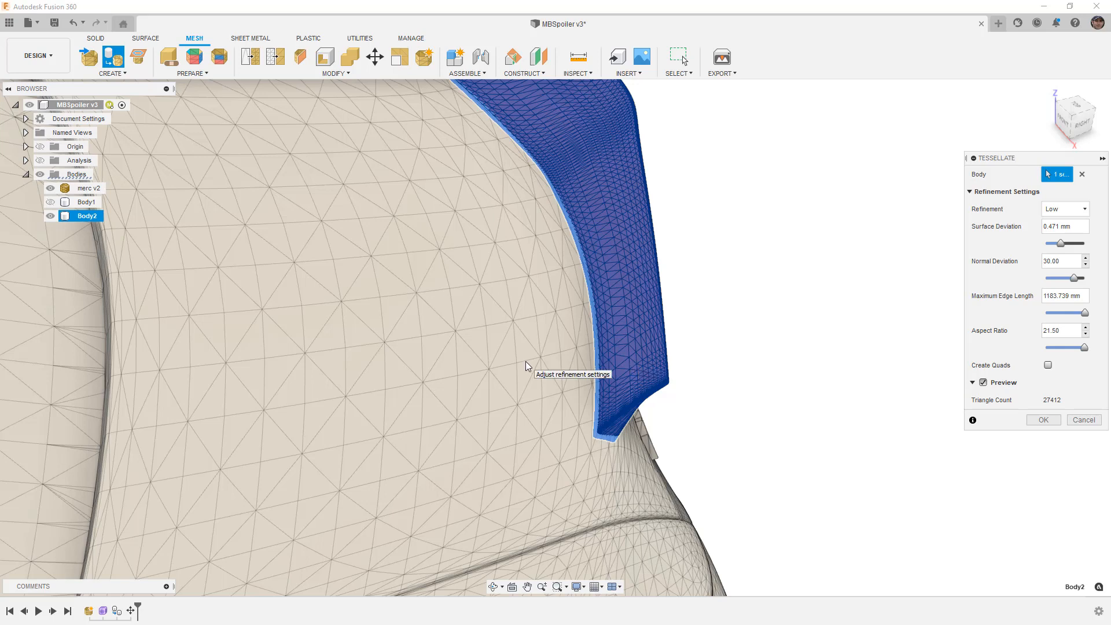
Confirm Tessellate so Body2 becomes a mesh, then toggle its visibility off and on.
left_click(1042, 419)
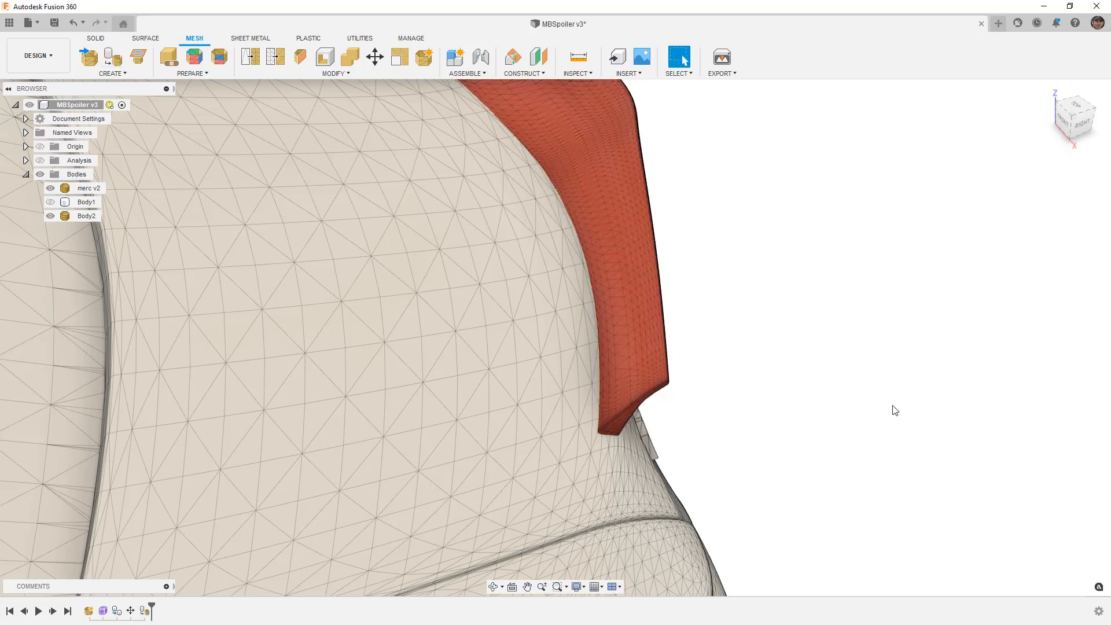
left_click_drag(894, 410, 829, 376)
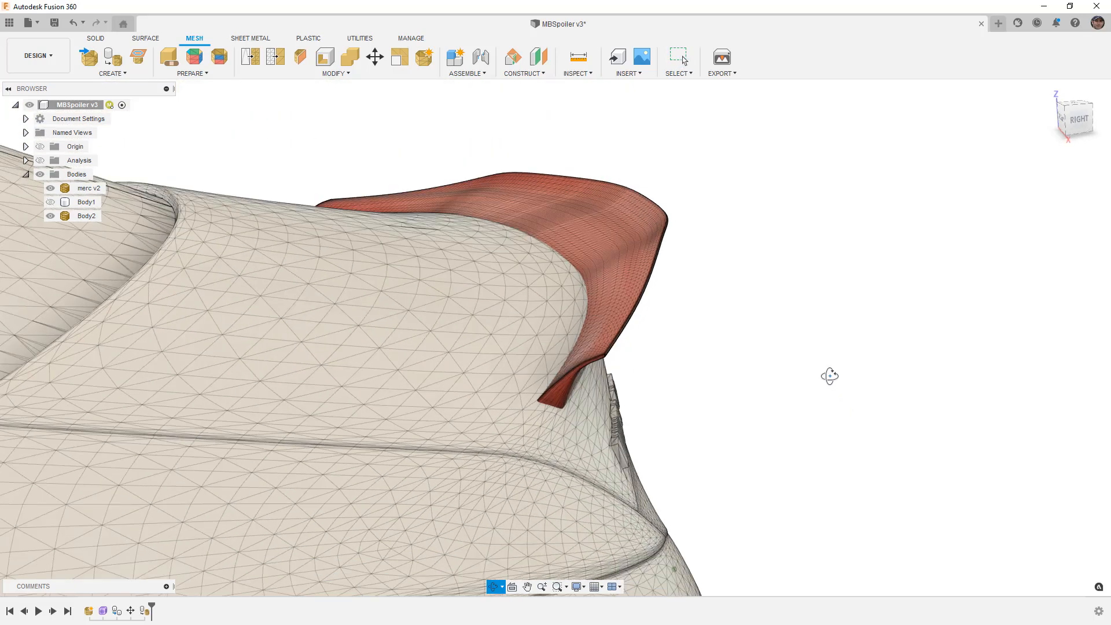
left_click(86, 215)
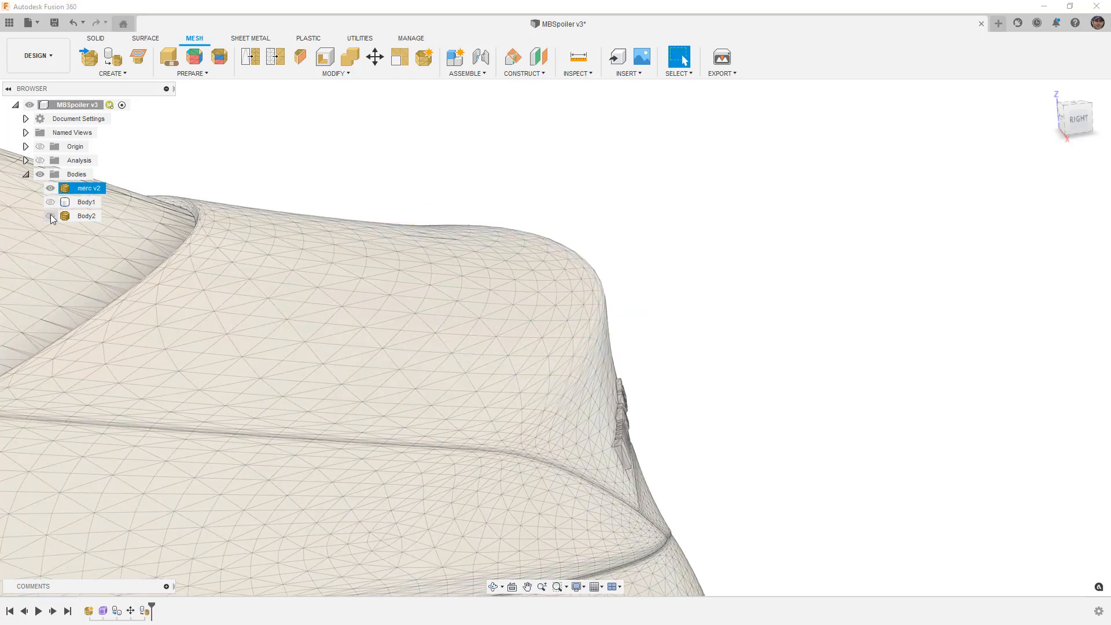
left_click(50, 216)
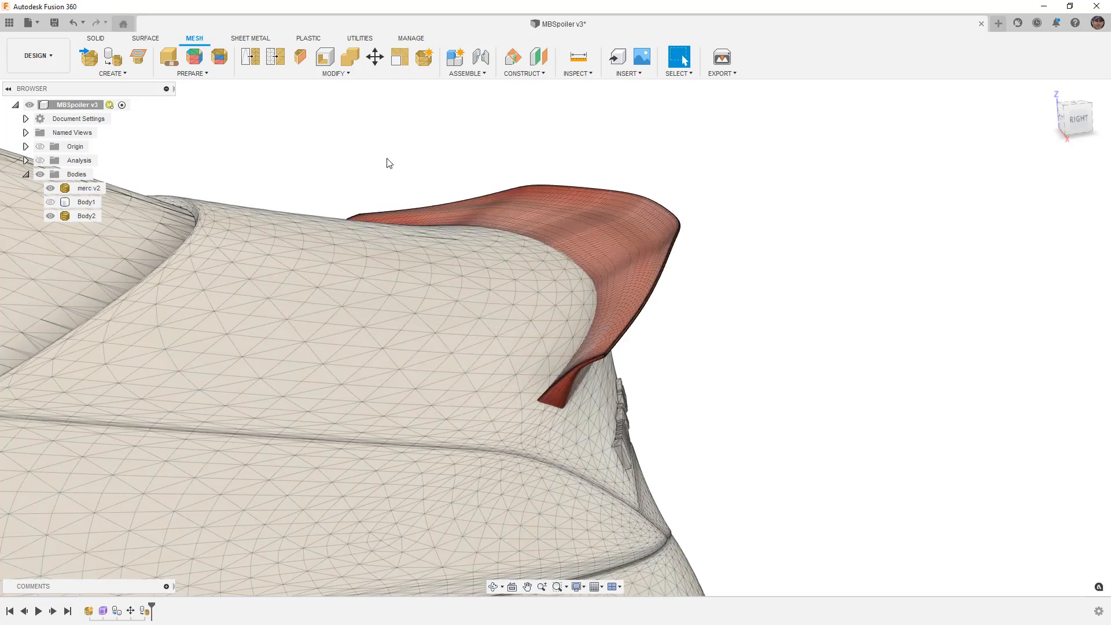
mouse_move(348, 57)
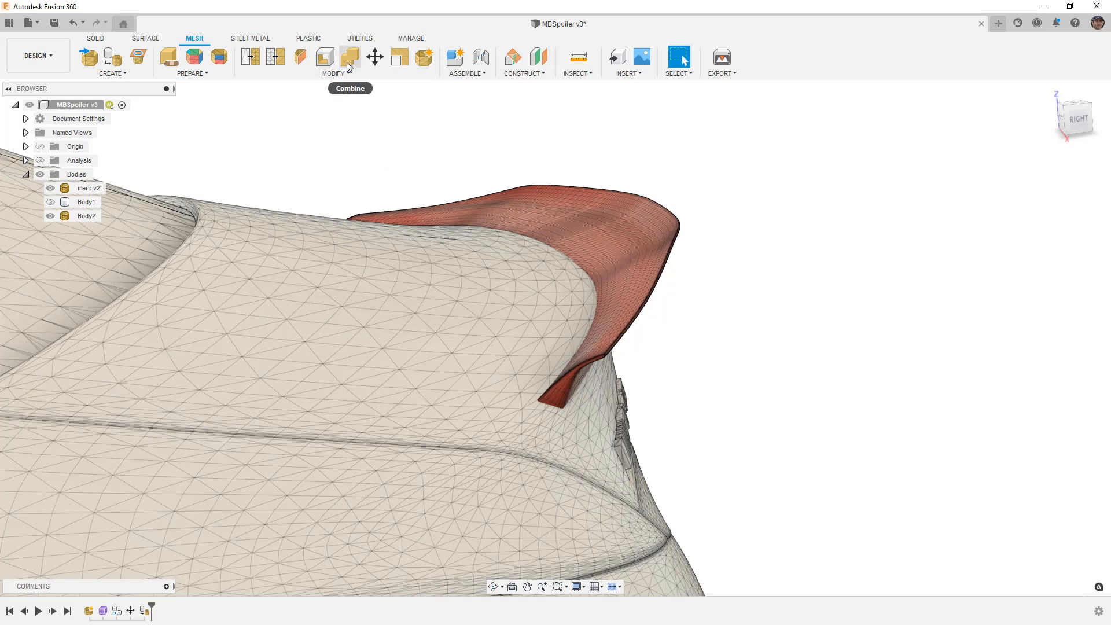
Combine Body2 as target with merc v2 as tool using Intersect, and confirm.
left_click(349, 56)
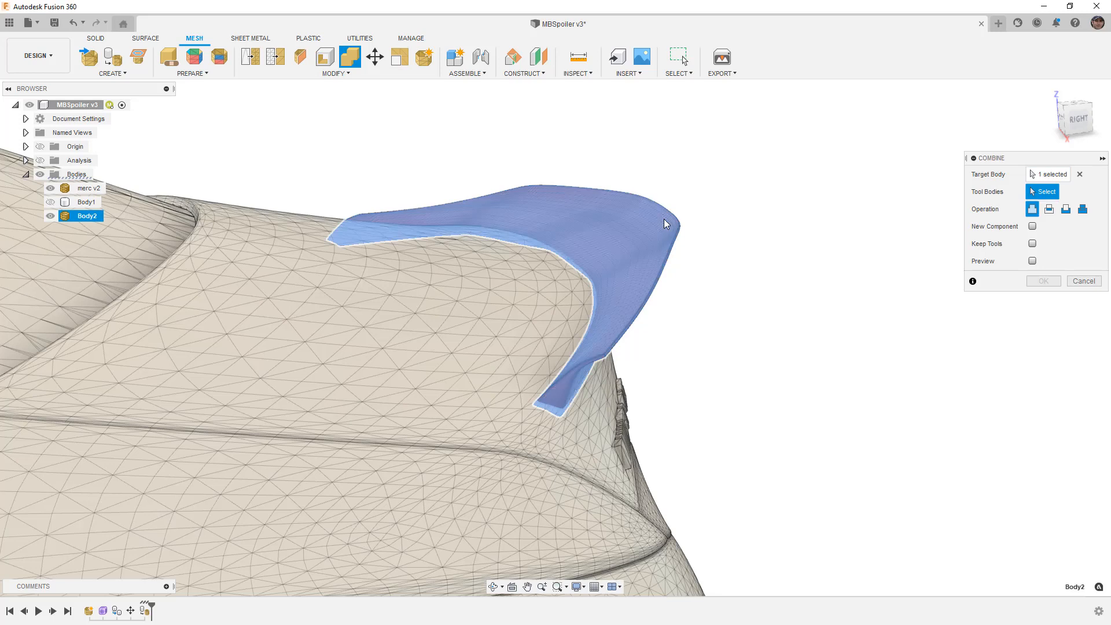
mouse_move(700, 209)
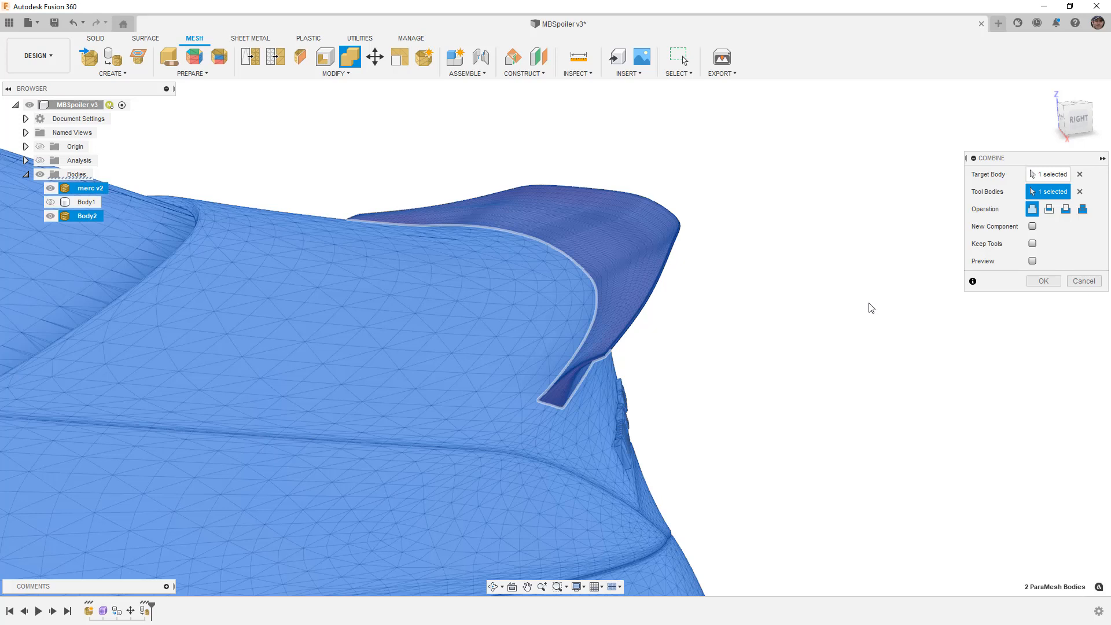
mouse_move(1032, 208)
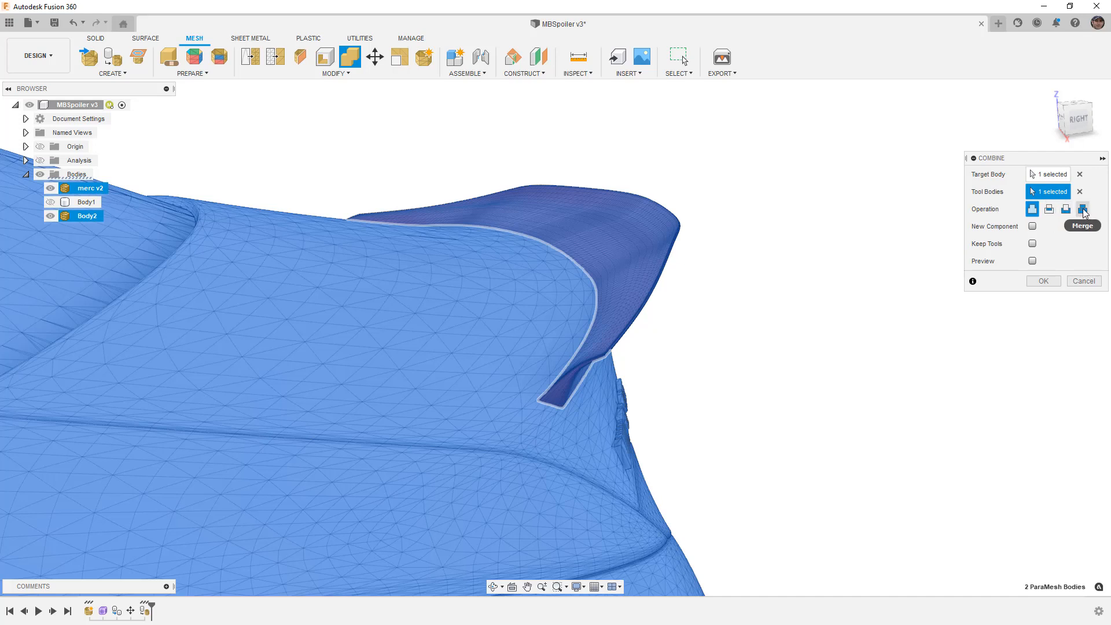
mouse_move(1032, 208)
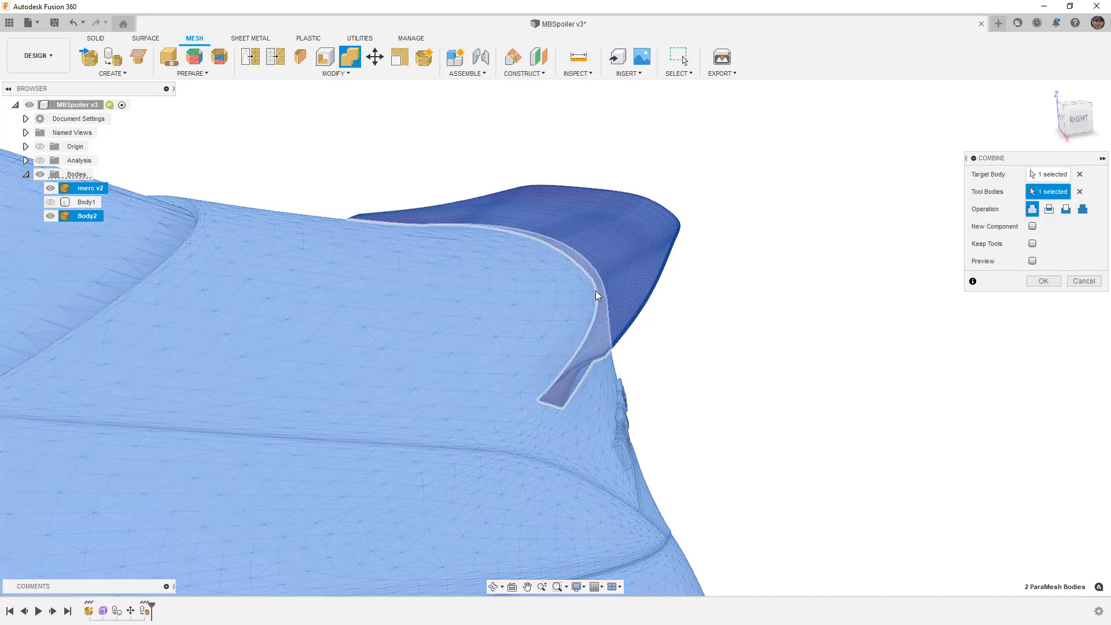
left_click(1066, 208)
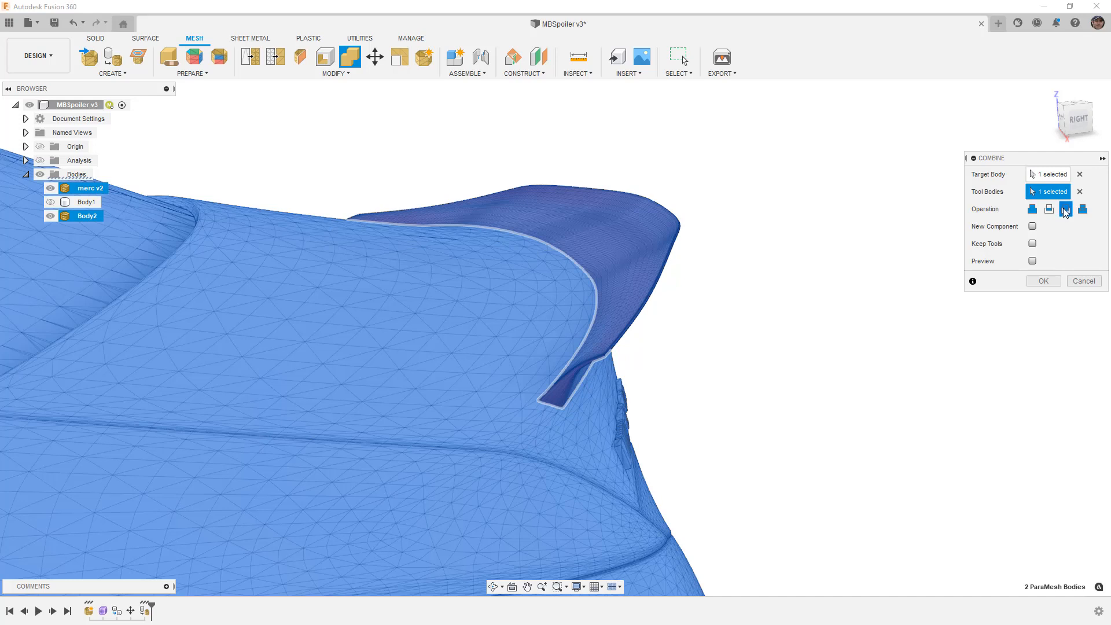
mouse_move(1034, 227)
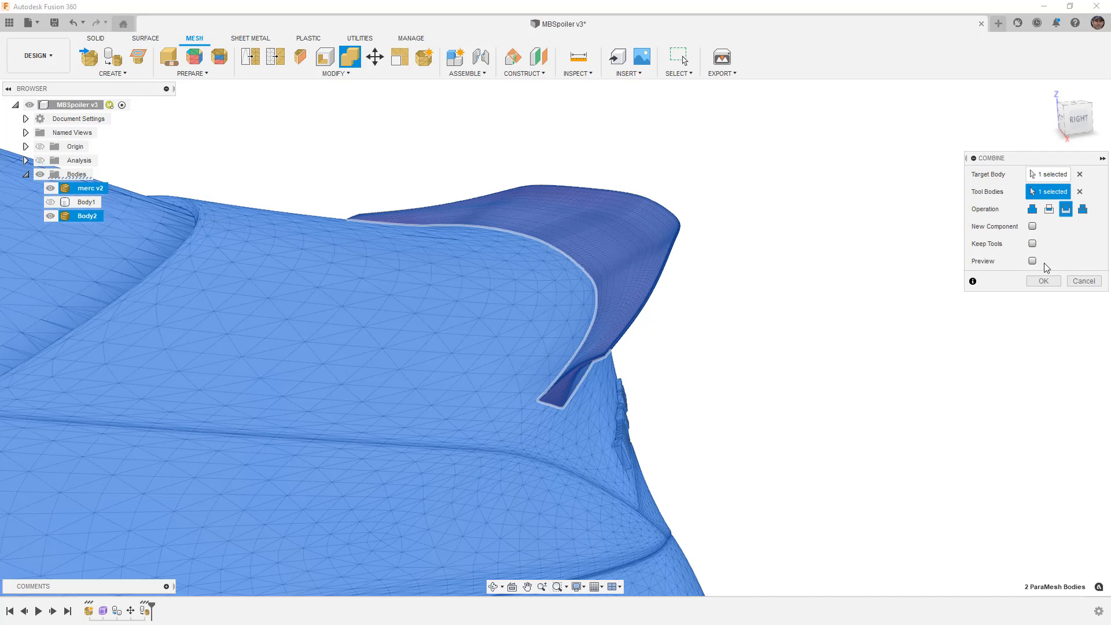
mouse_move(1043, 278)
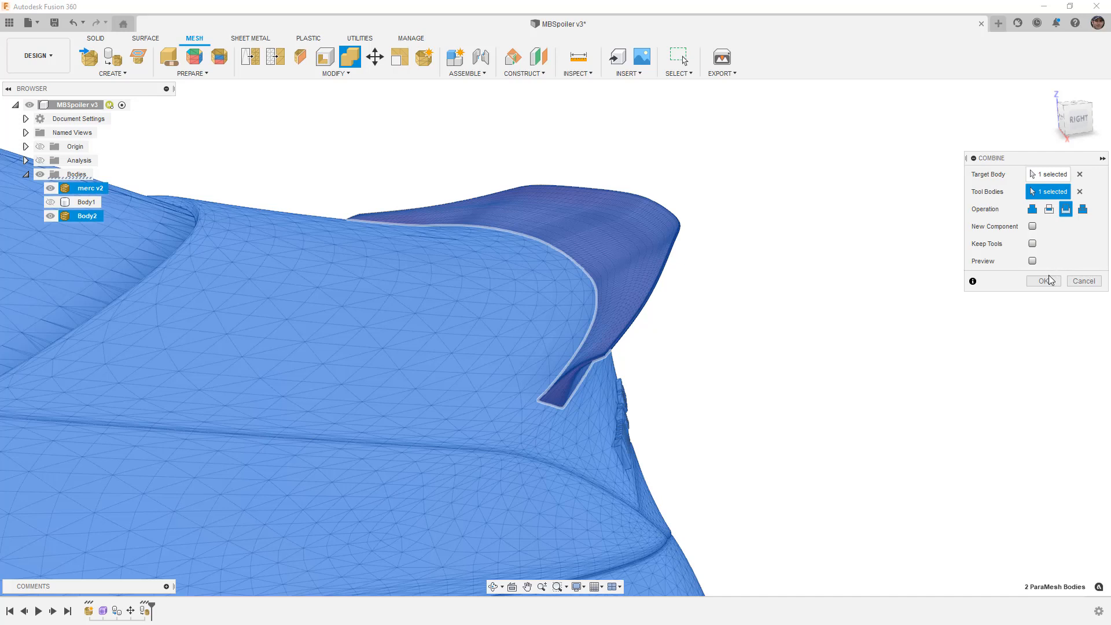
left_click(1042, 280)
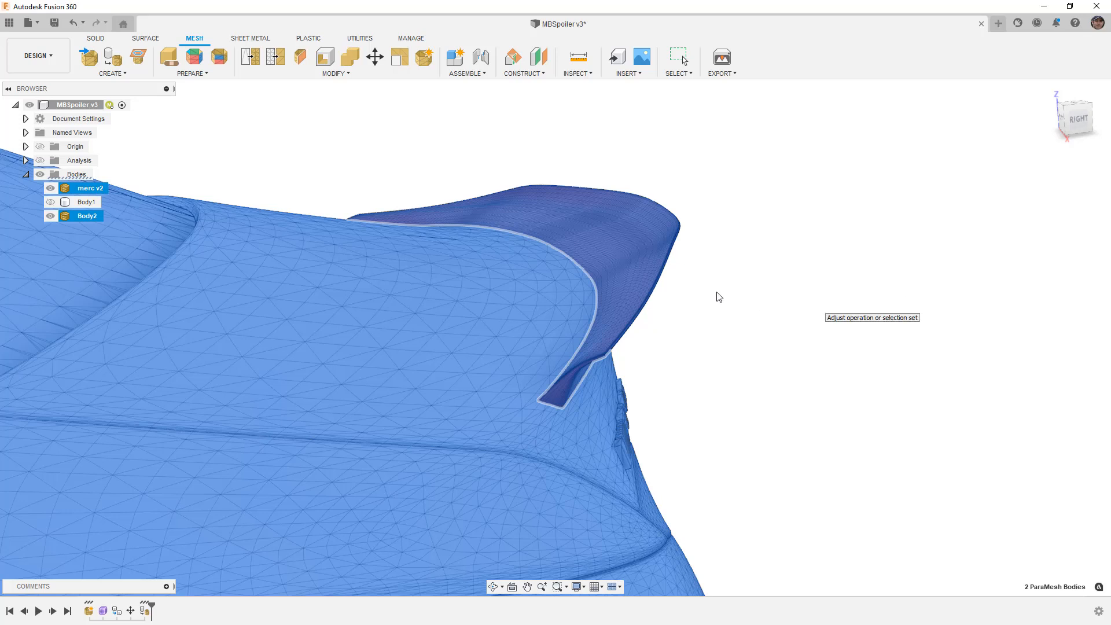
Inspect the intersected spoiler Body2 and its stray fragments by orbiting the view.
left_click(717, 296)
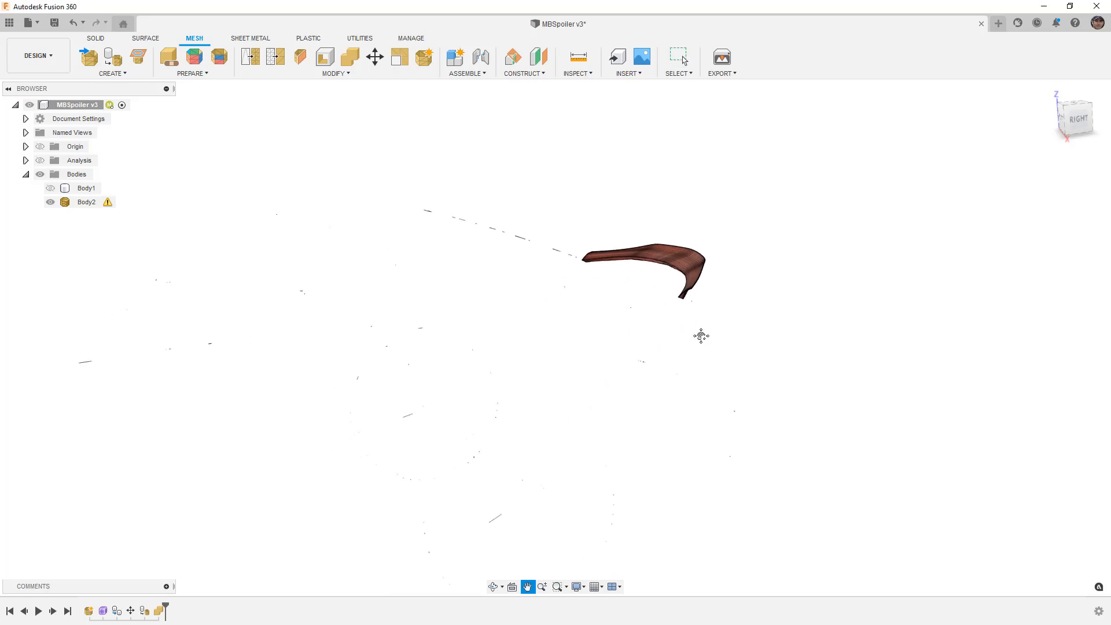
left_click_drag(701, 335, 640, 349)
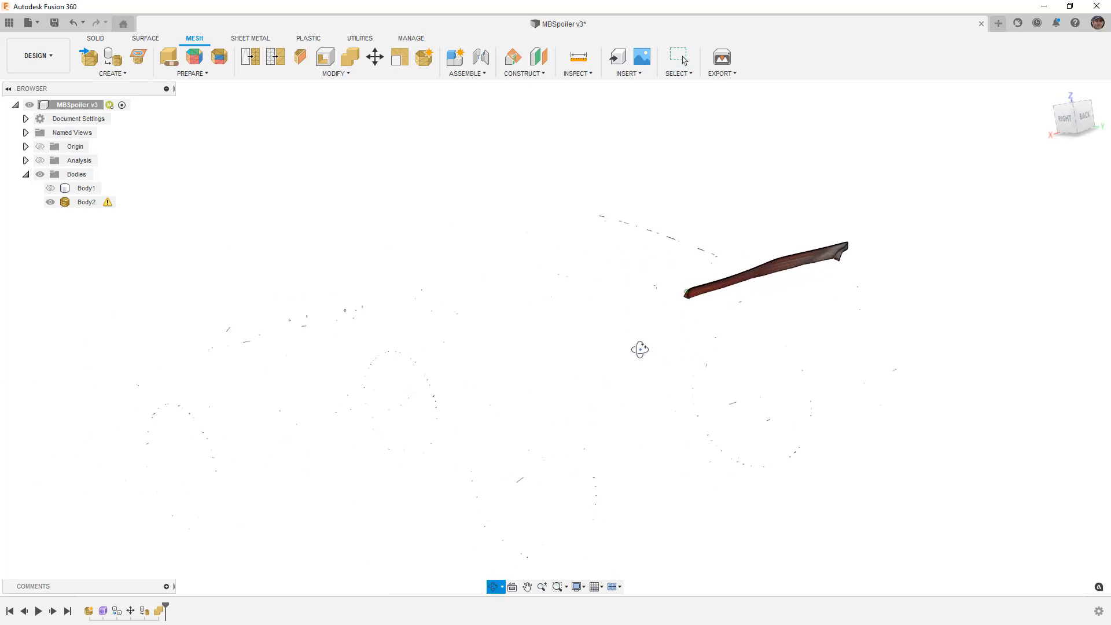
left_click_drag(639, 348, 676, 353)
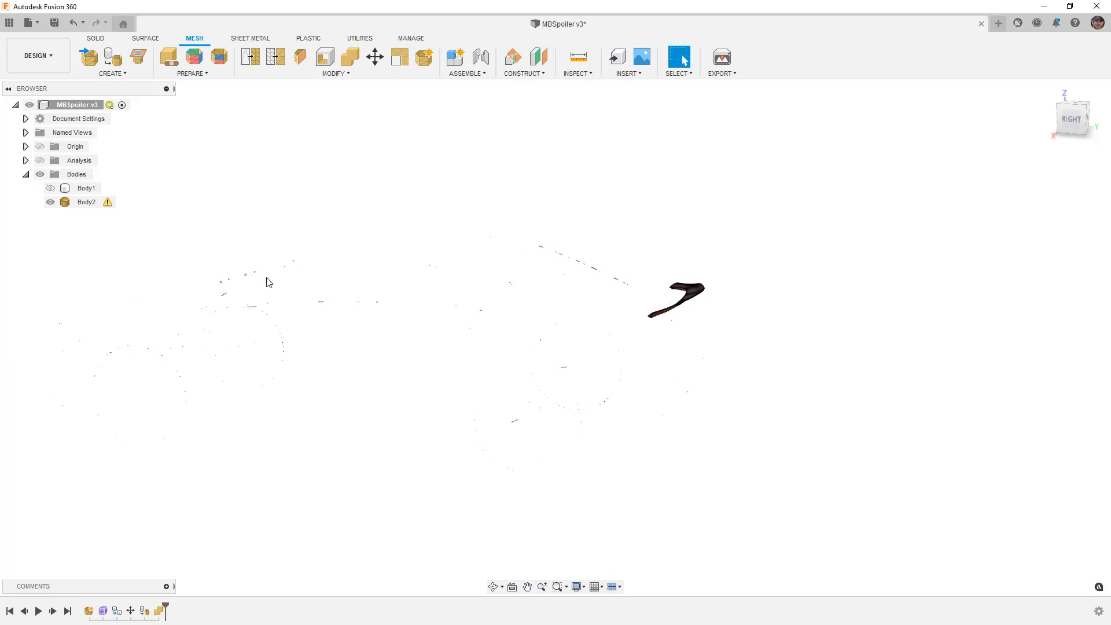
mouse_move(543, 278)
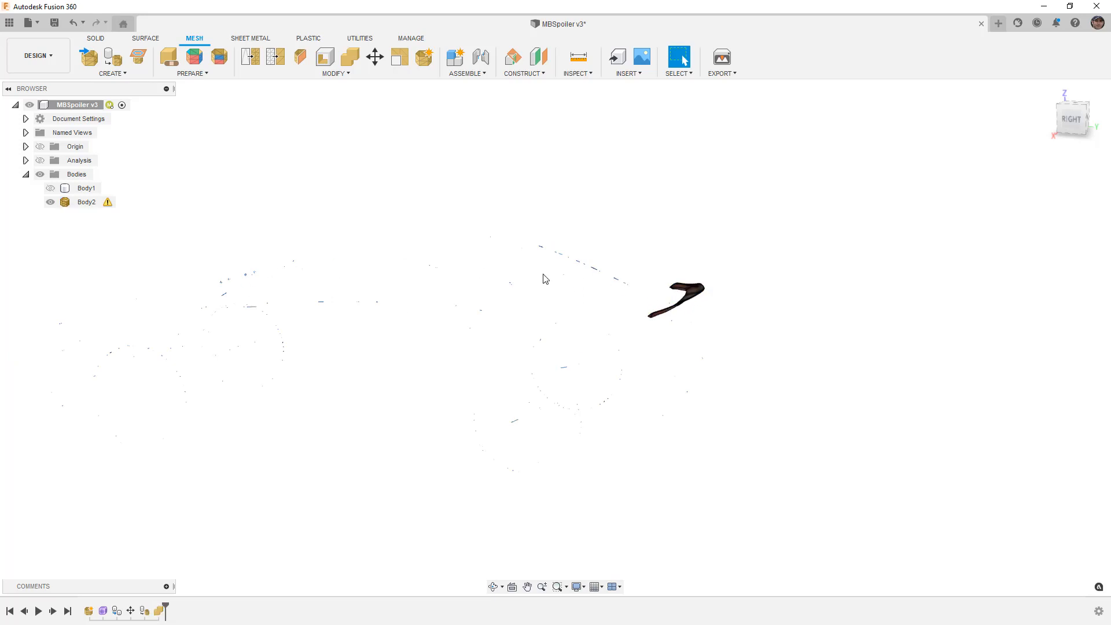
left_click(86, 202)
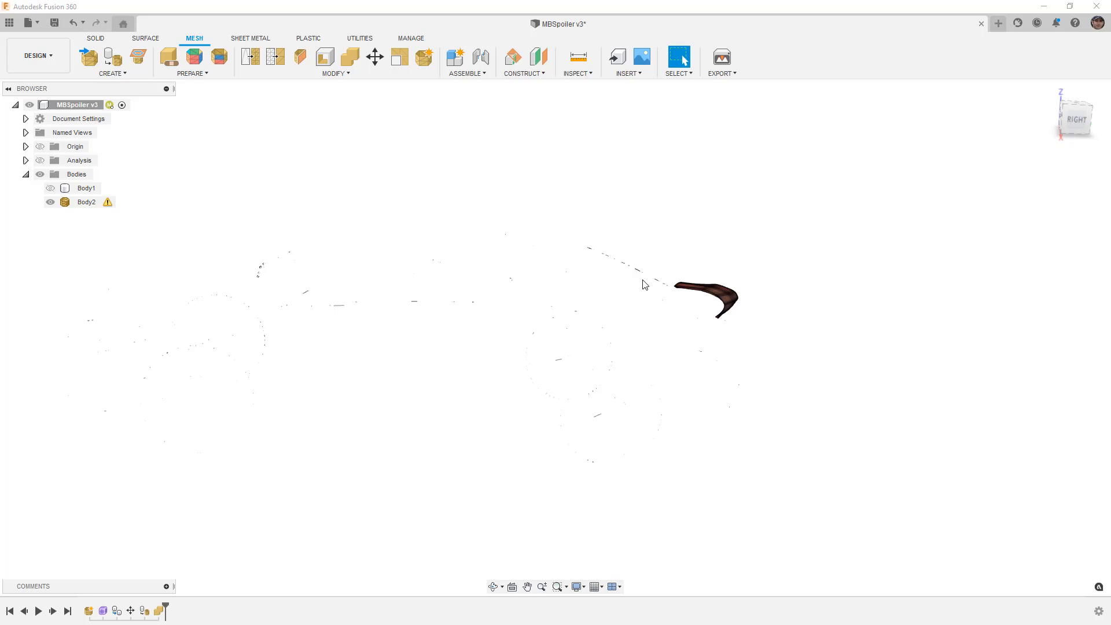
left_click(85, 202)
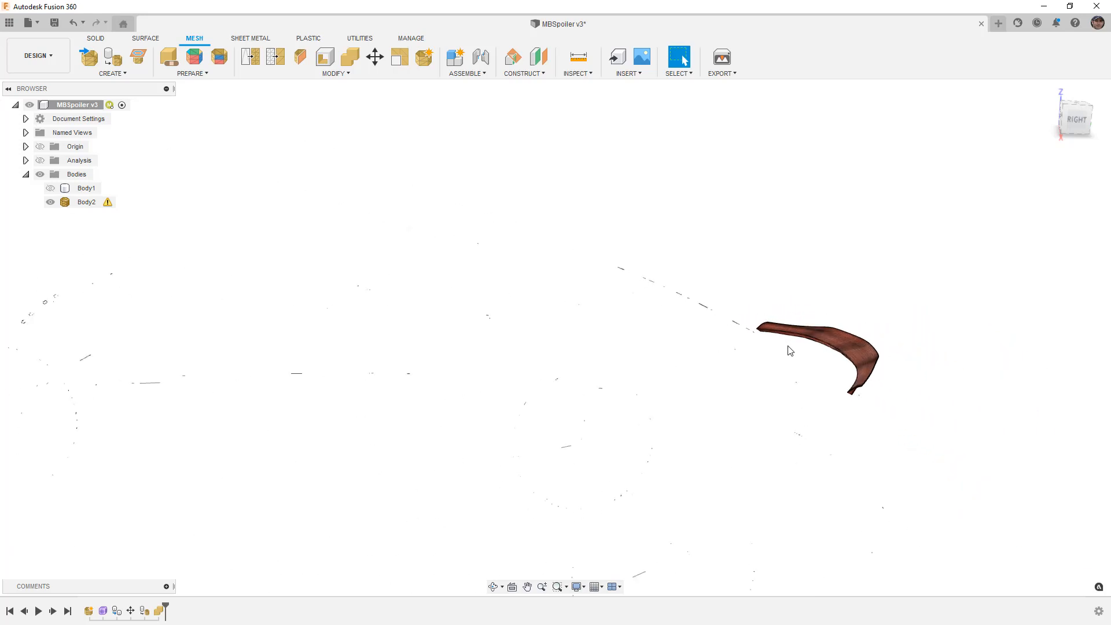
mouse_move(424, 57)
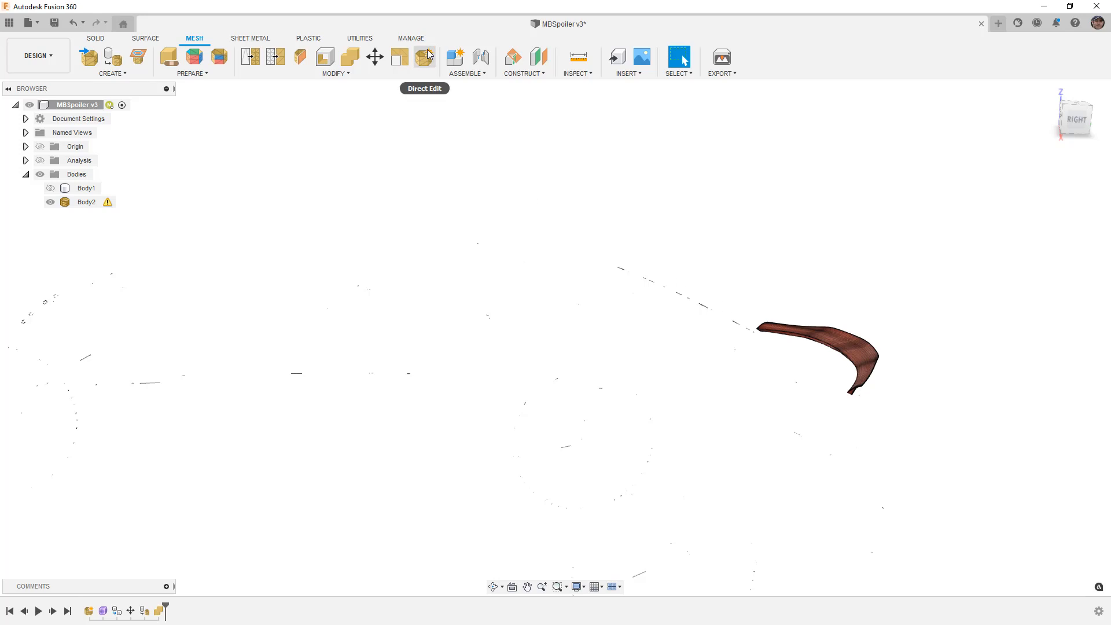
Enter direct mesh editing and open Separate with type Mesh Shells.
left_click(424, 57)
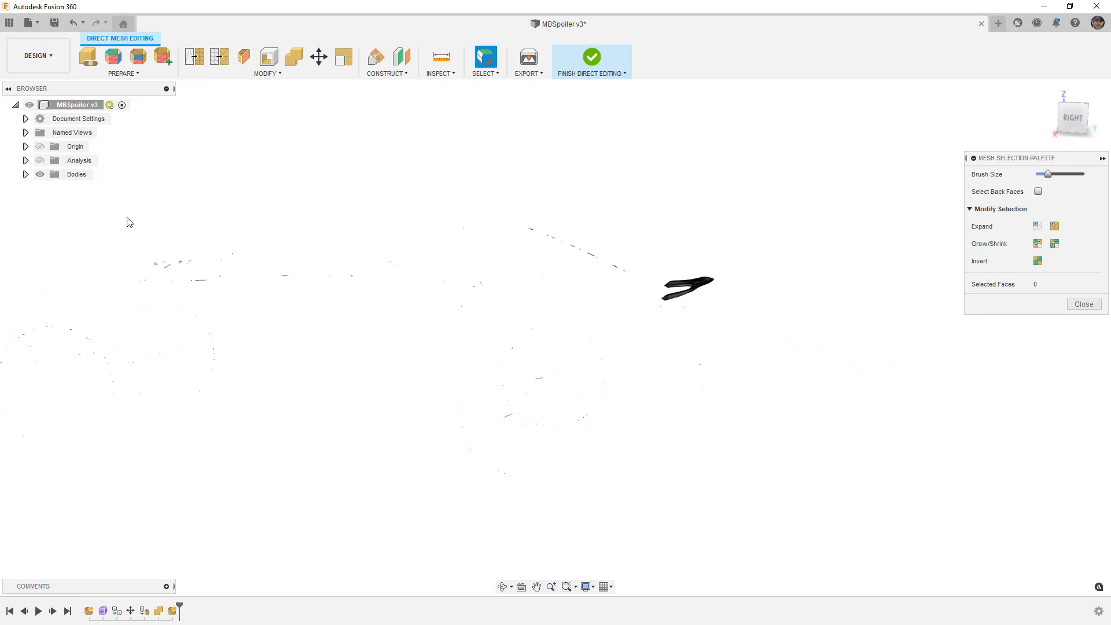
mouse_move(527, 73)
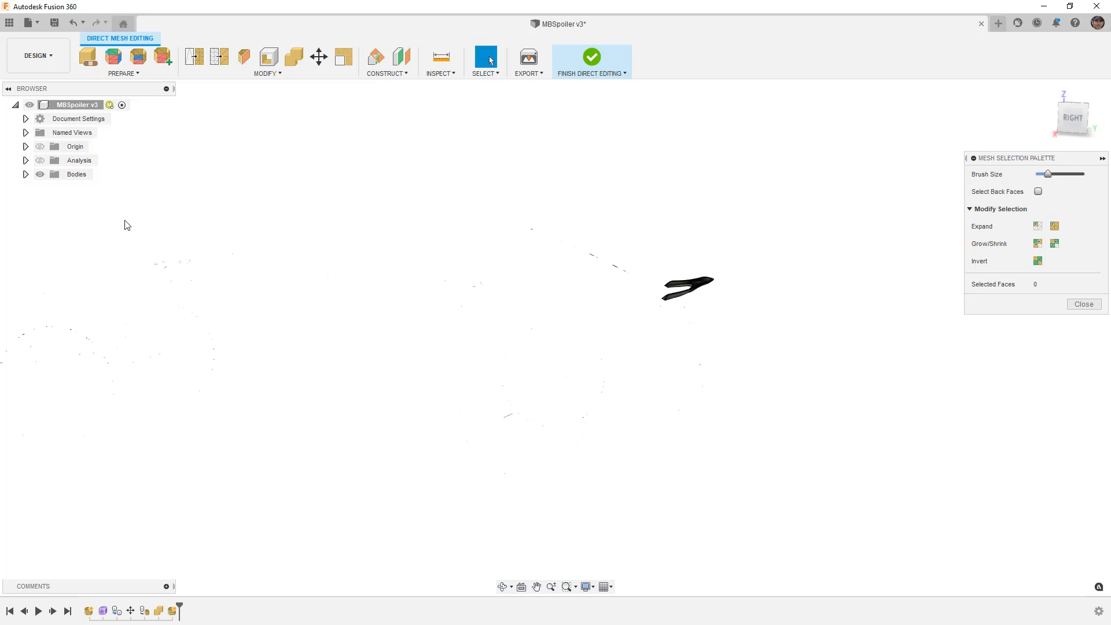
mouse_move(458, 175)
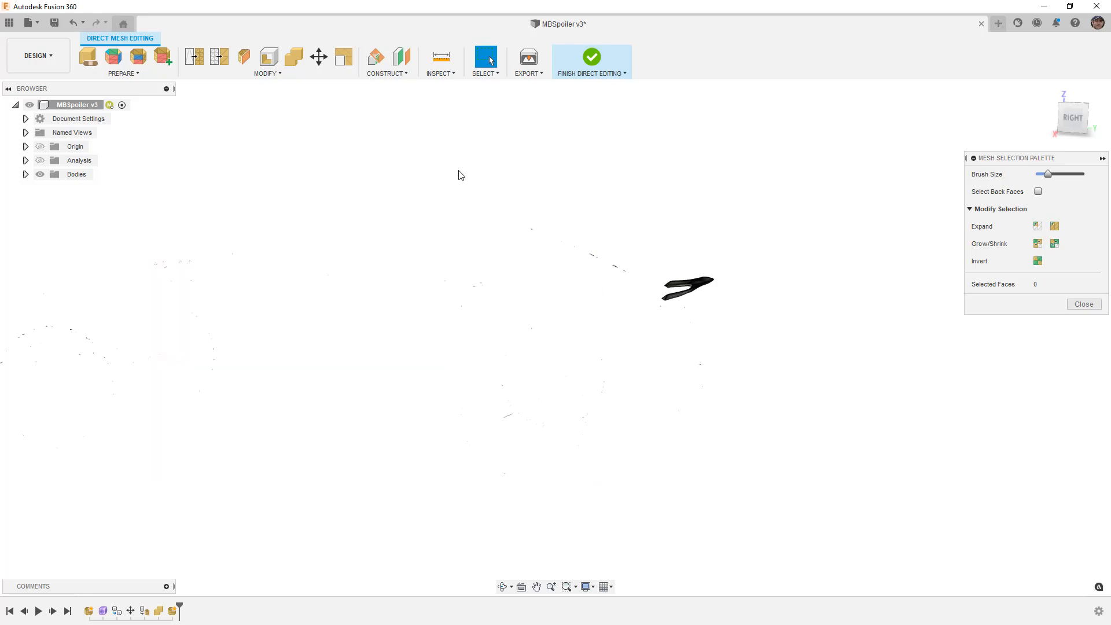
mouse_move(516, 203)
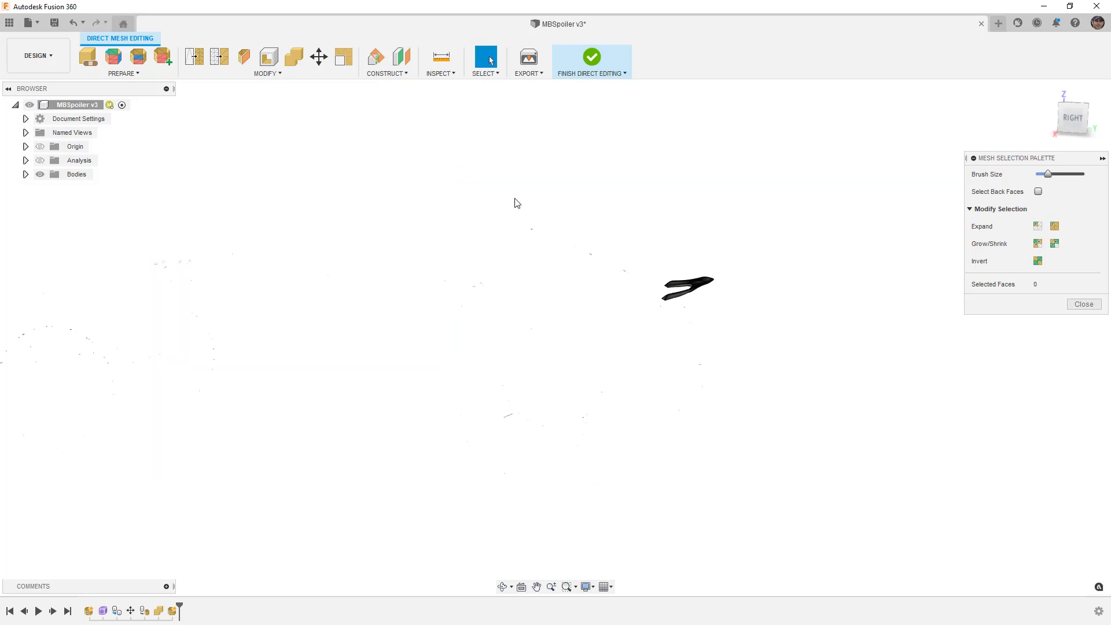
mouse_move(677, 319)
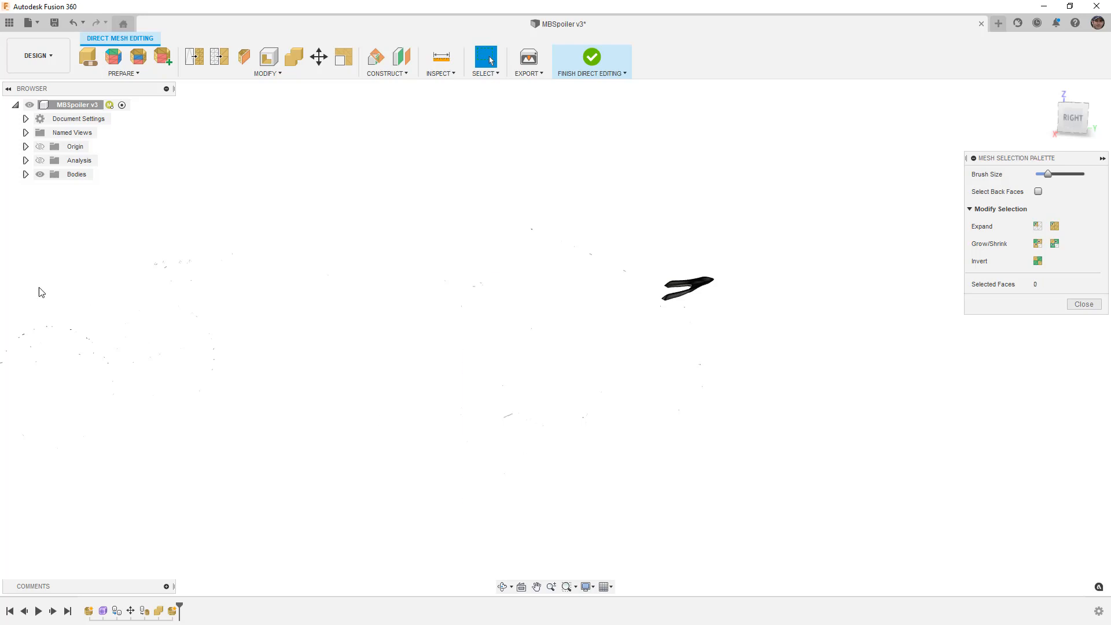
mouse_move(397, 354)
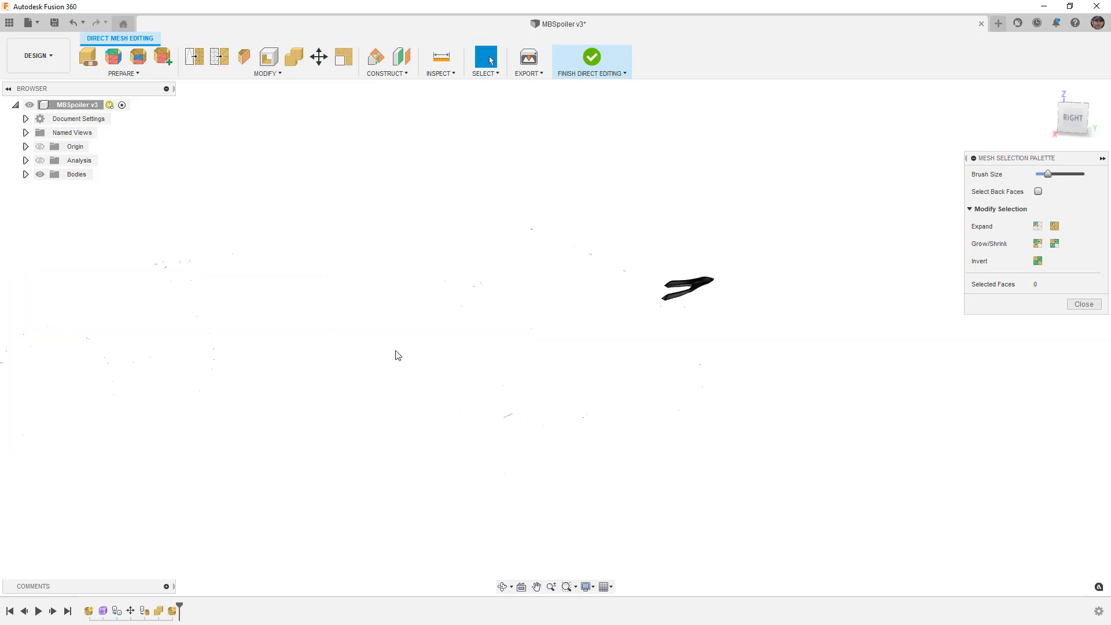
left_click(268, 73)
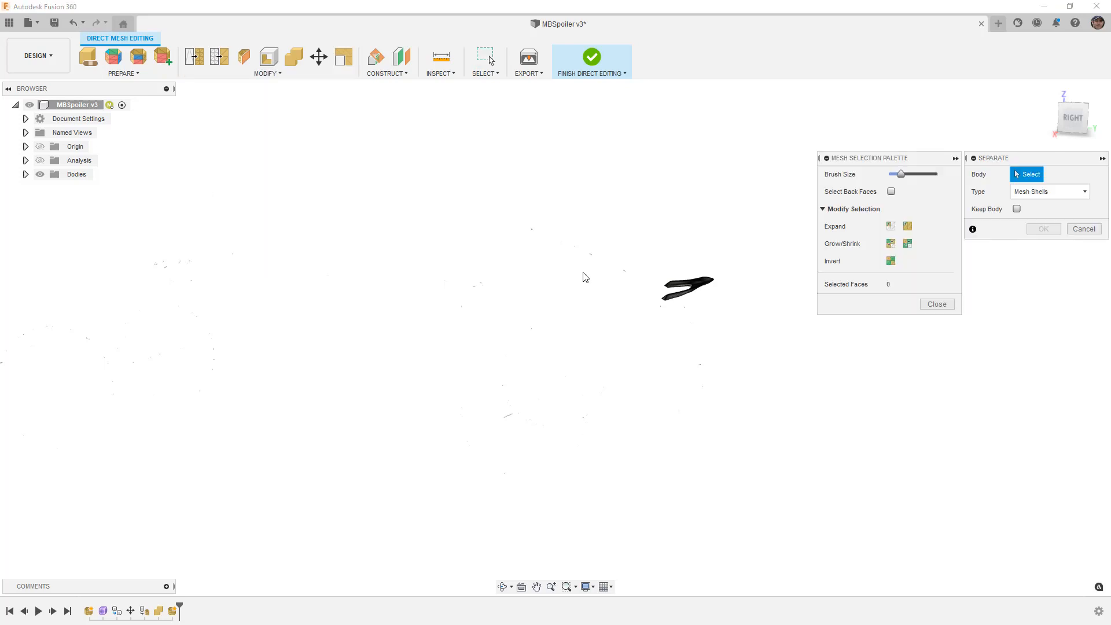
Separate the spoiler mesh into individual shell bodies.
left_click(687, 285)
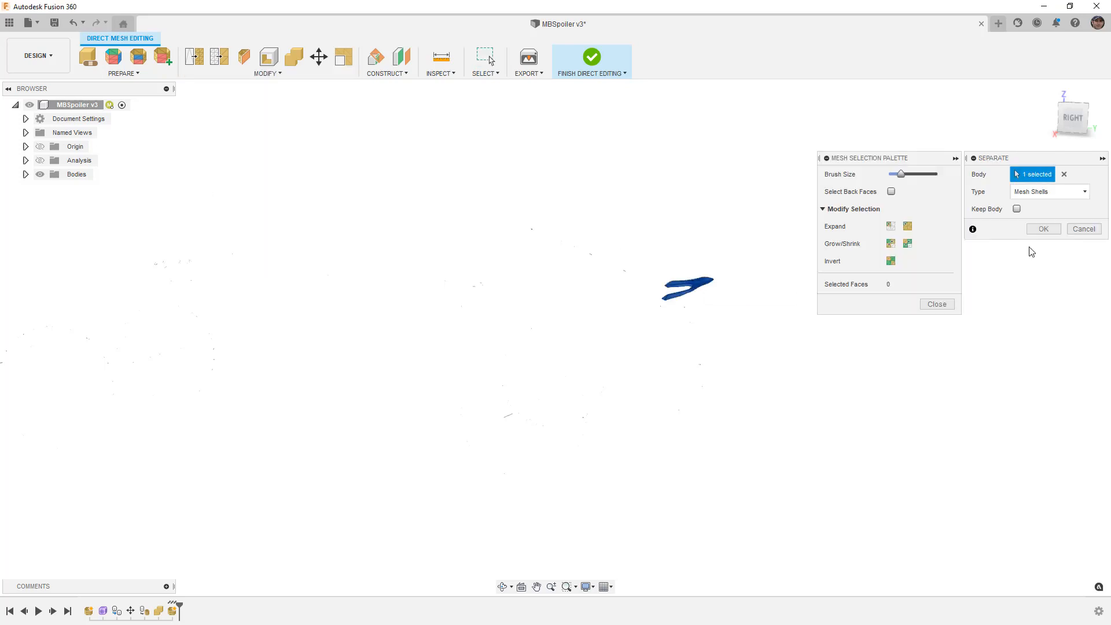
left_click(1042, 229)
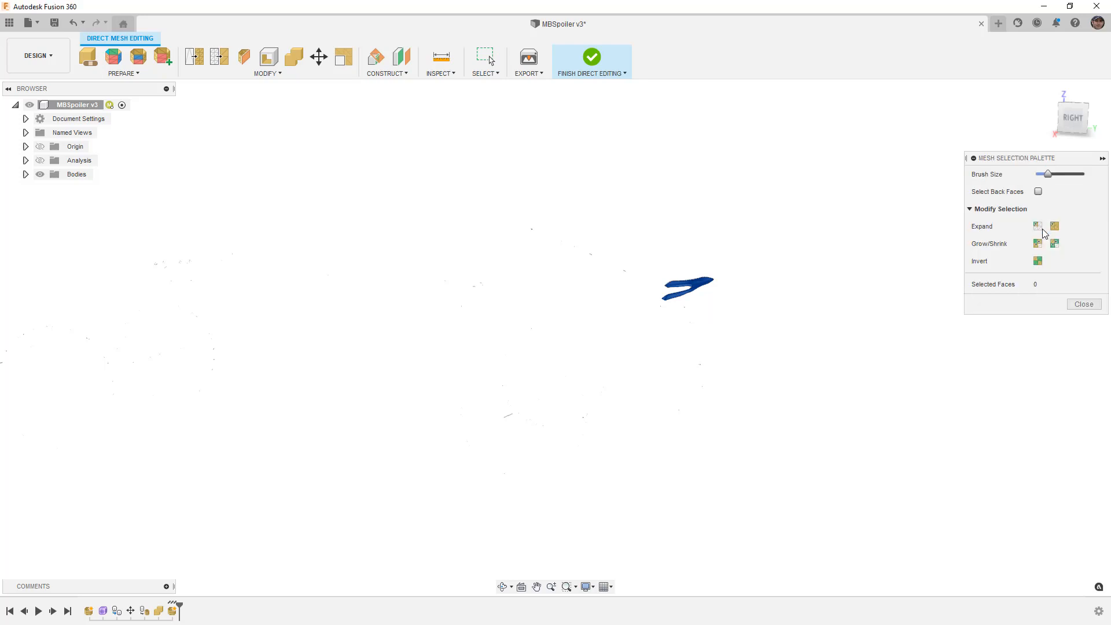
left_click(485, 57)
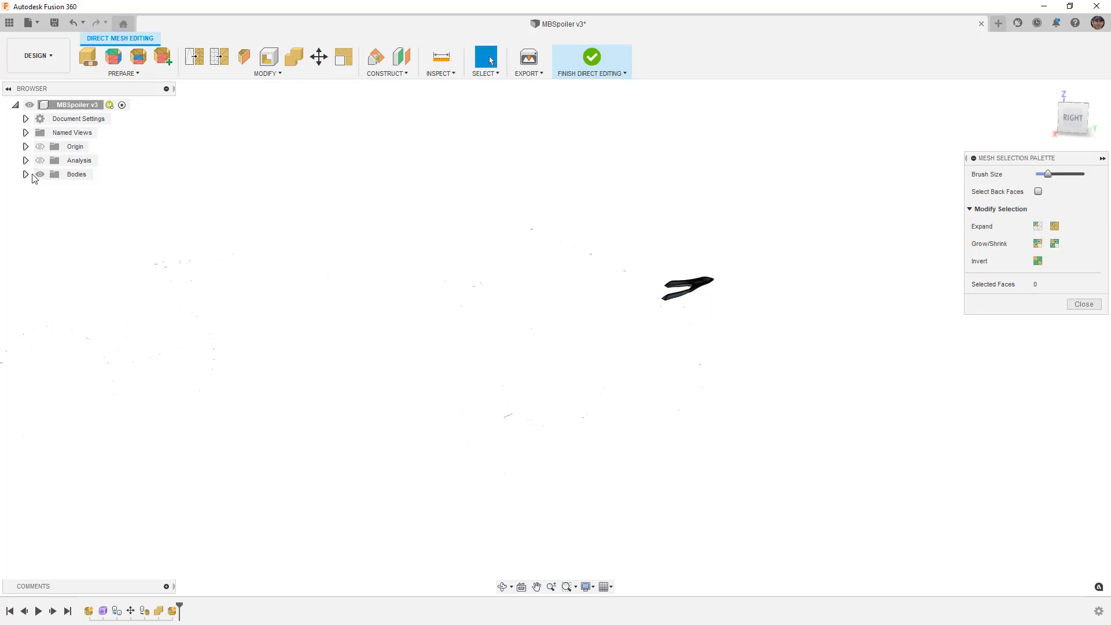
Select MeshBody5 through the last fragment body and delete them, keeping MeshBody4.
left_click(26, 175)
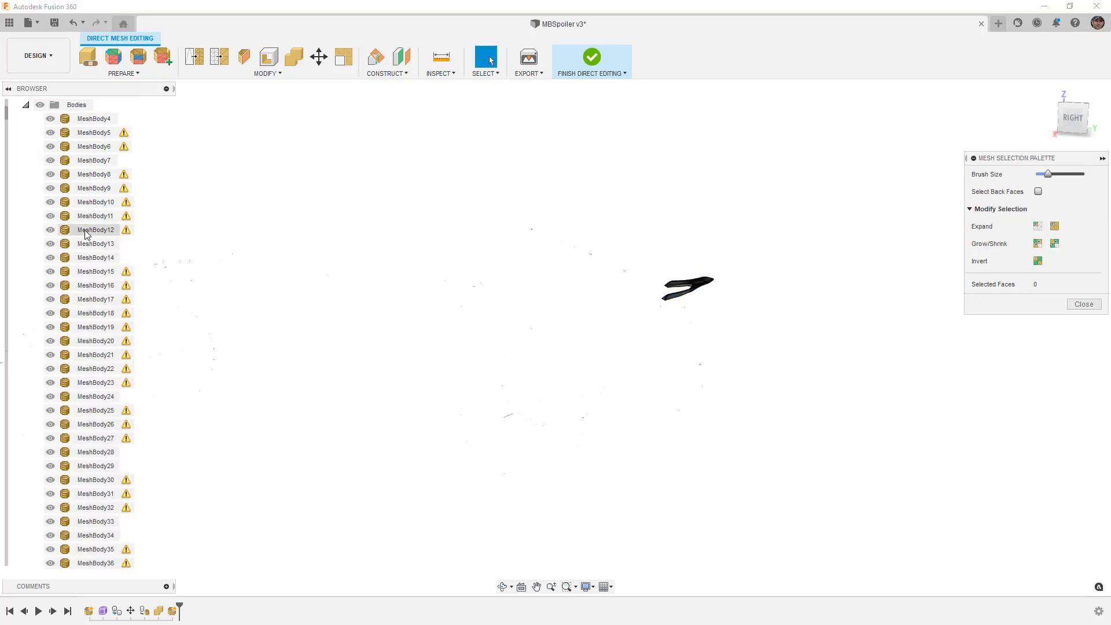
left_click(95, 118)
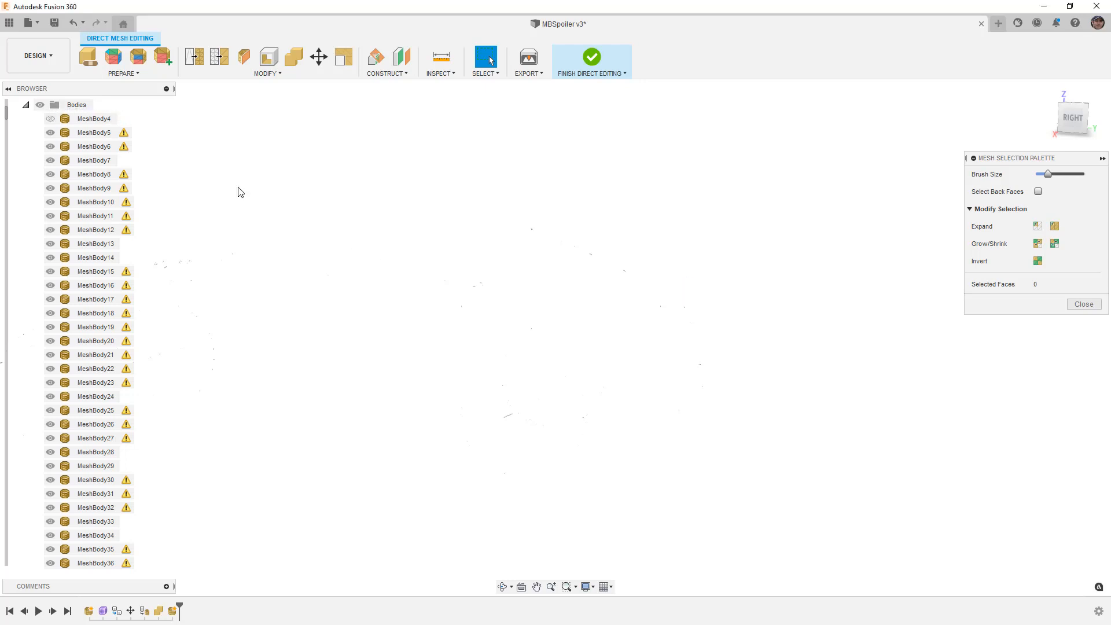
left_click(95, 133)
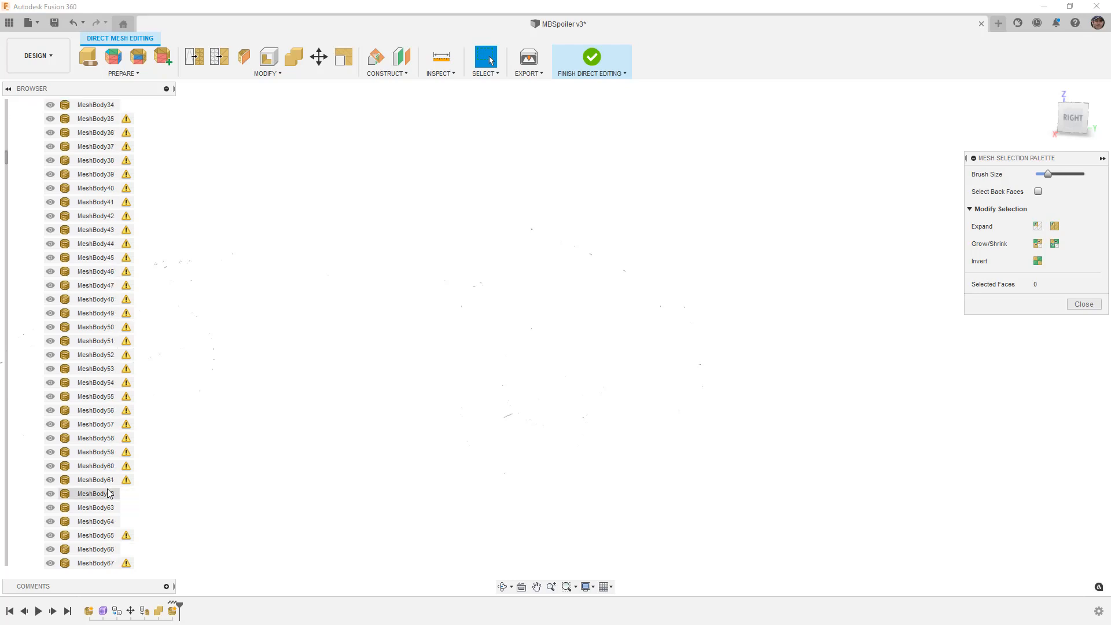
scroll("down", 3)
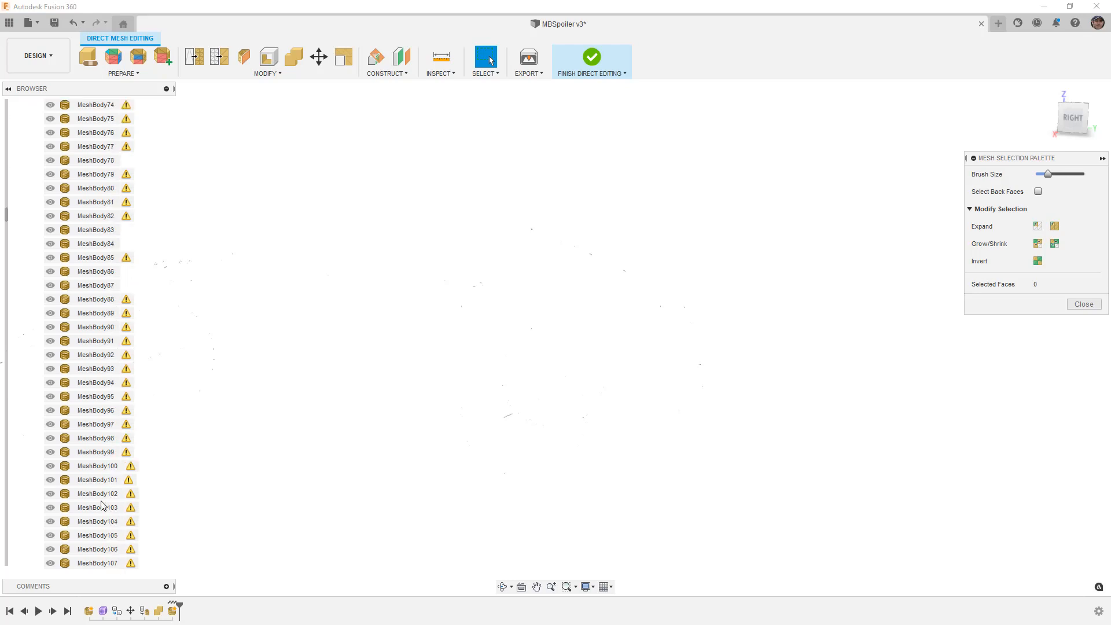
scroll("down", 3)
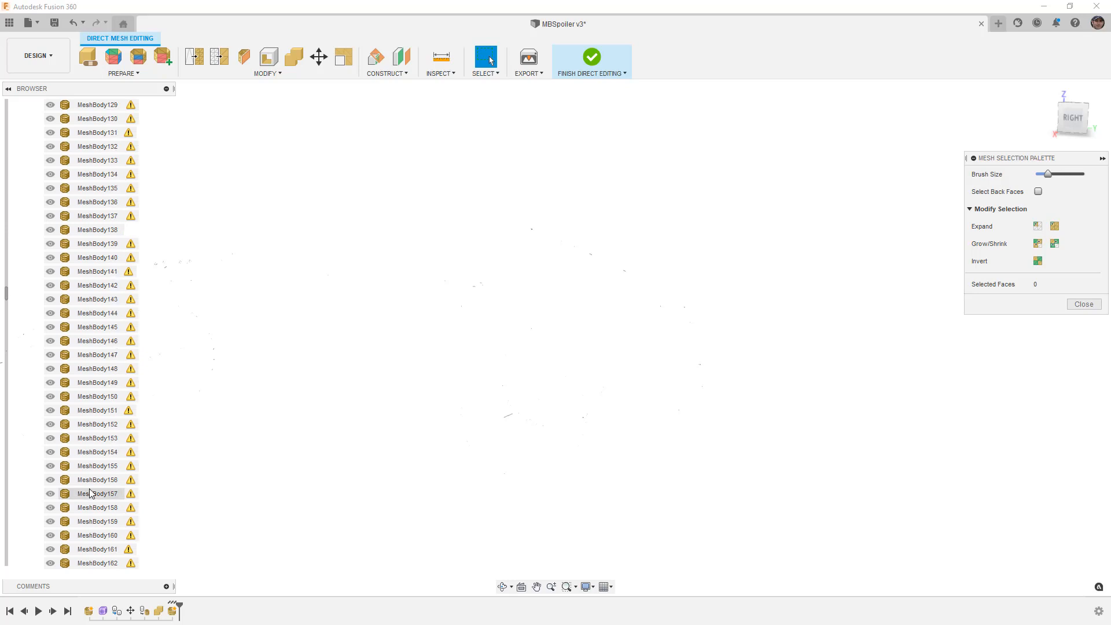
scroll("down", 3)
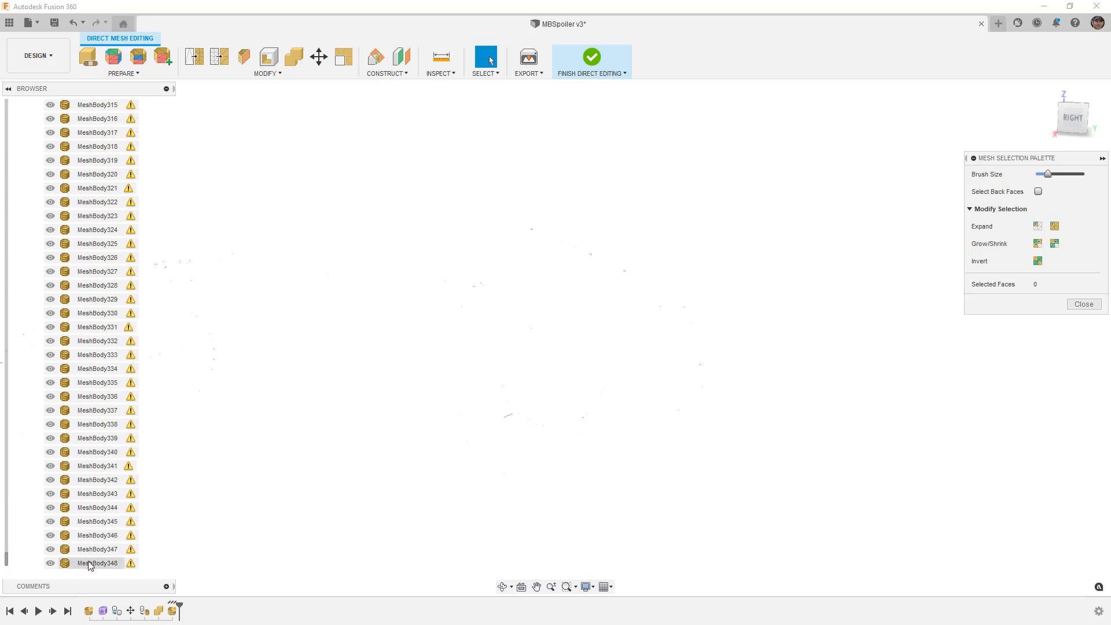
right_click(97, 562)
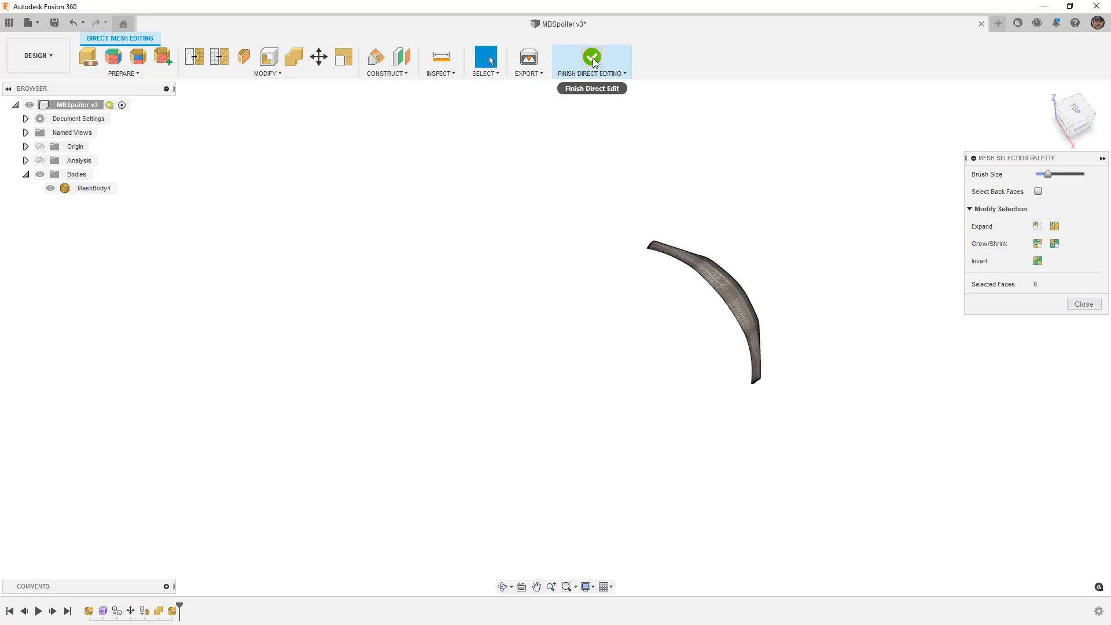
Finish direct mesh editing and view MeshBody4 from the side.
left_click(591, 56)
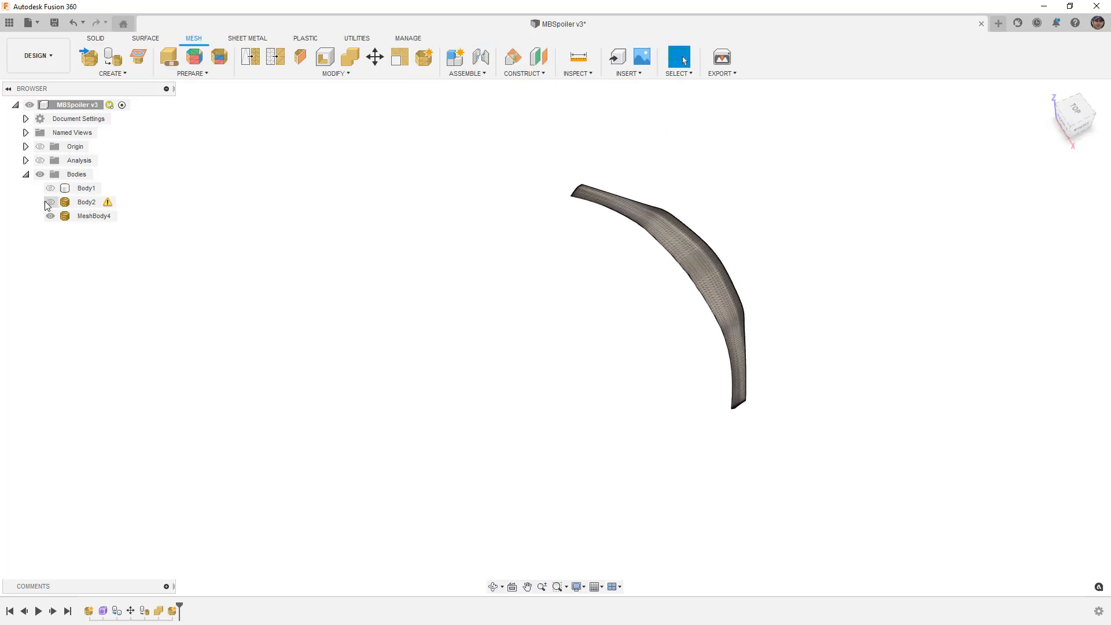
left_click(86, 202)
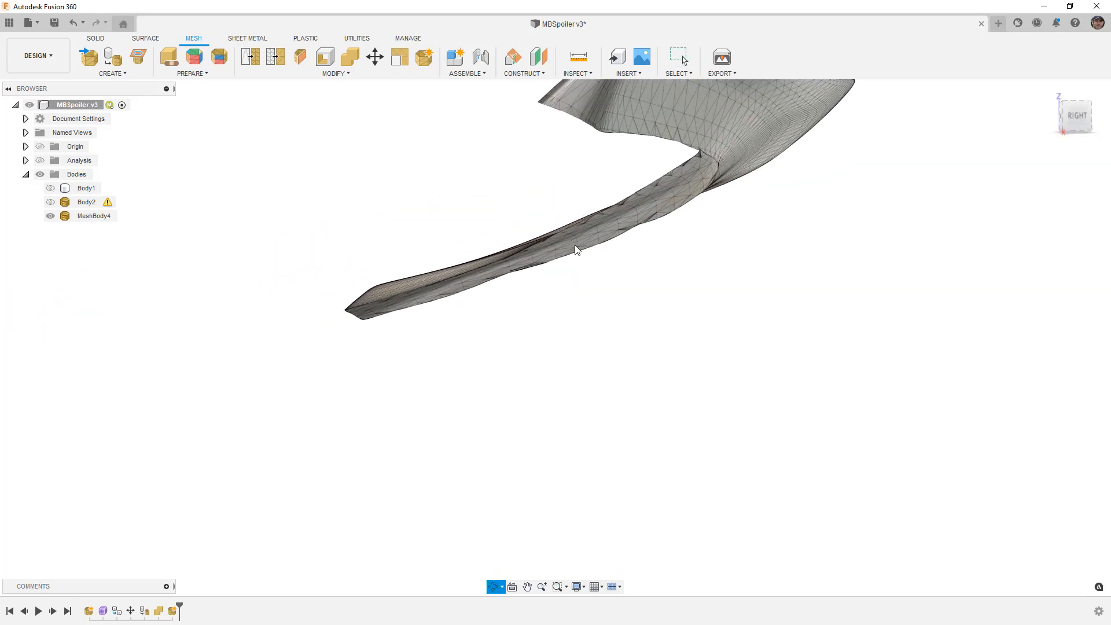
left_click(677, 58)
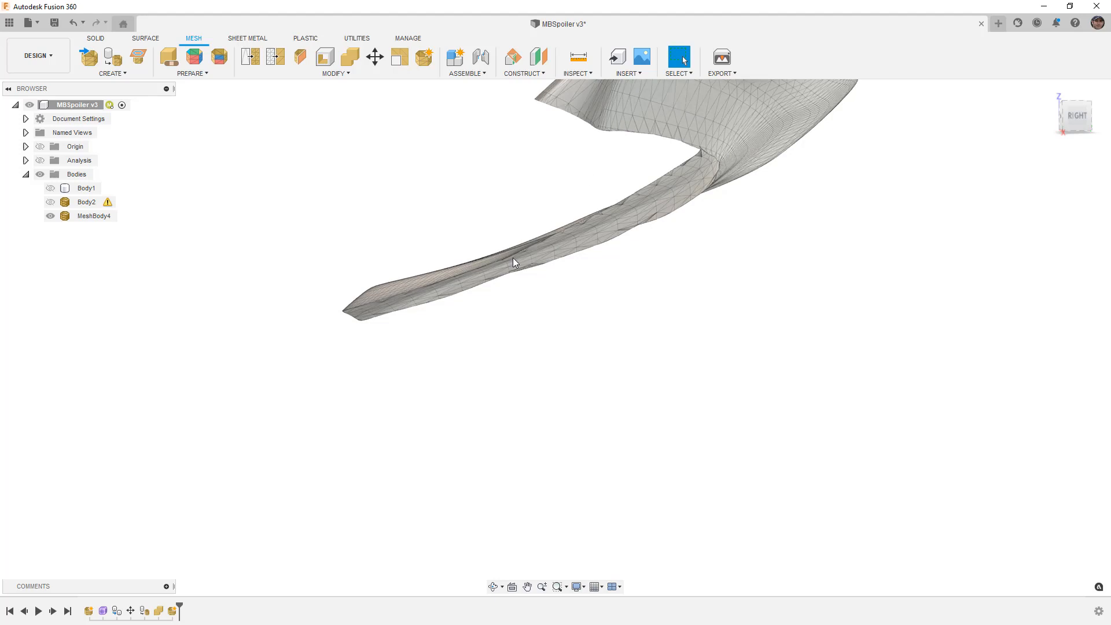
left_click_drag(513, 262, 676, 267)
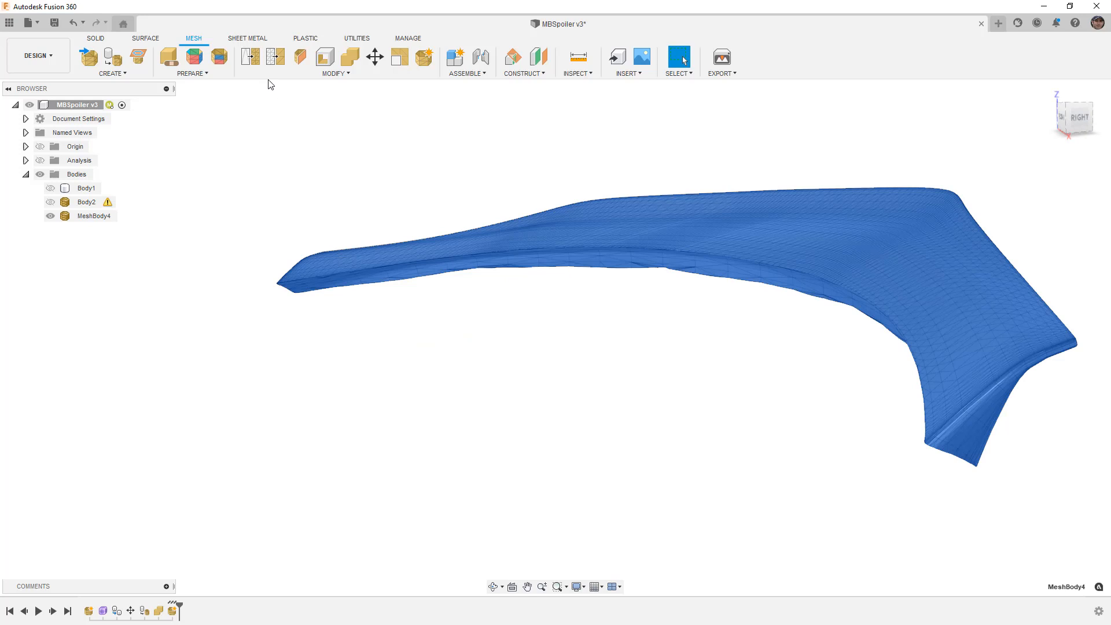
Remesh MeshBody4 as Adaptive at density 0.50, keeping sharp edges and boundaries, previewed.
left_click(249, 56)
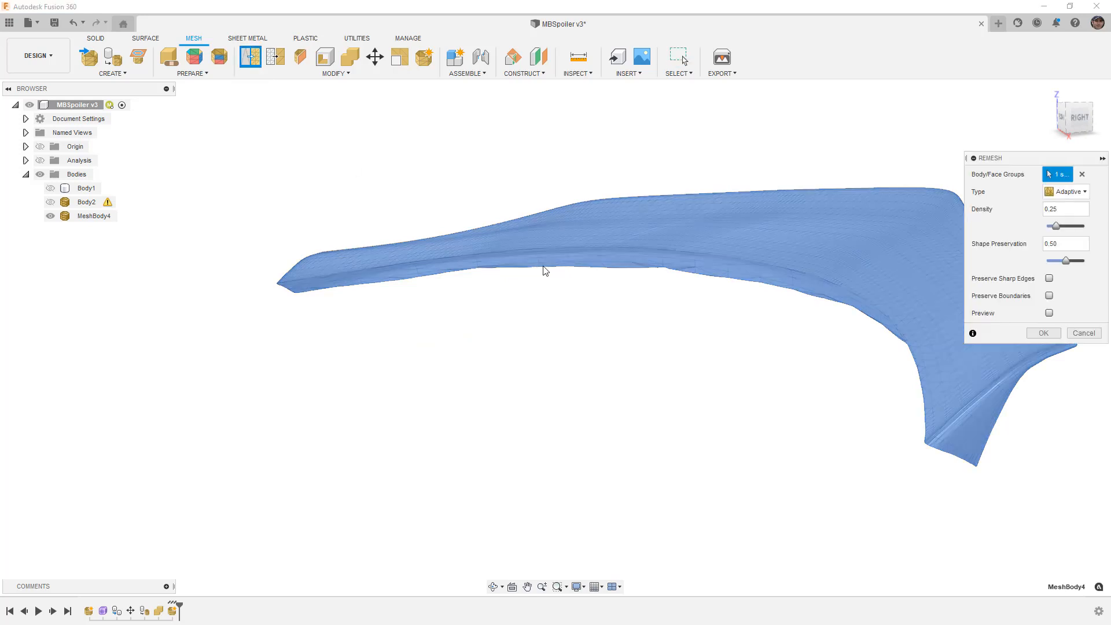
left_click(1048, 279)
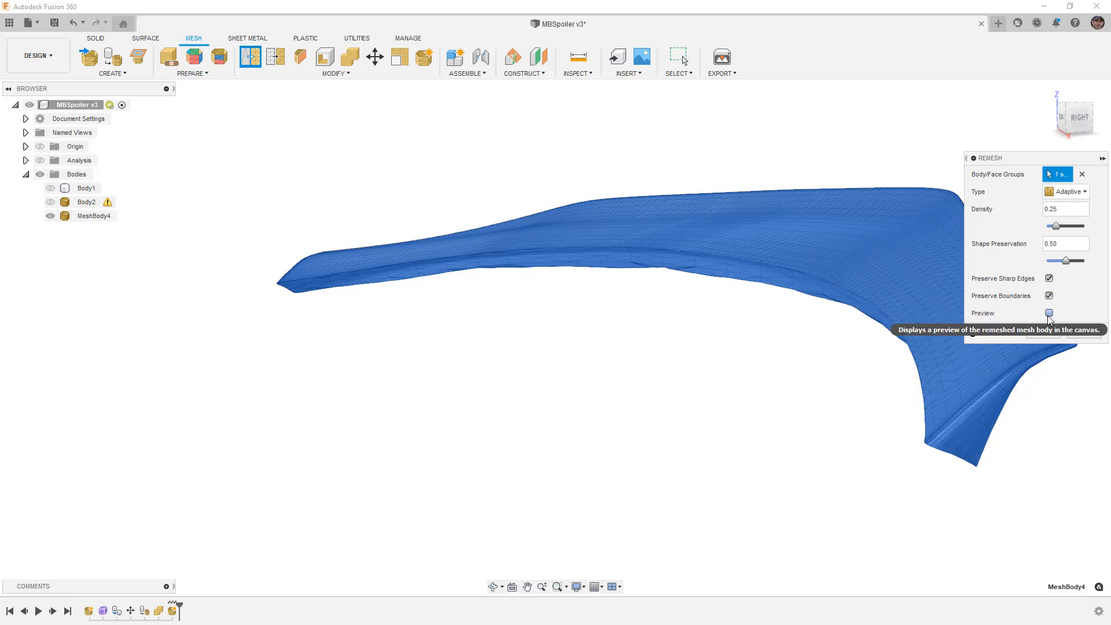
left_click(1048, 312)
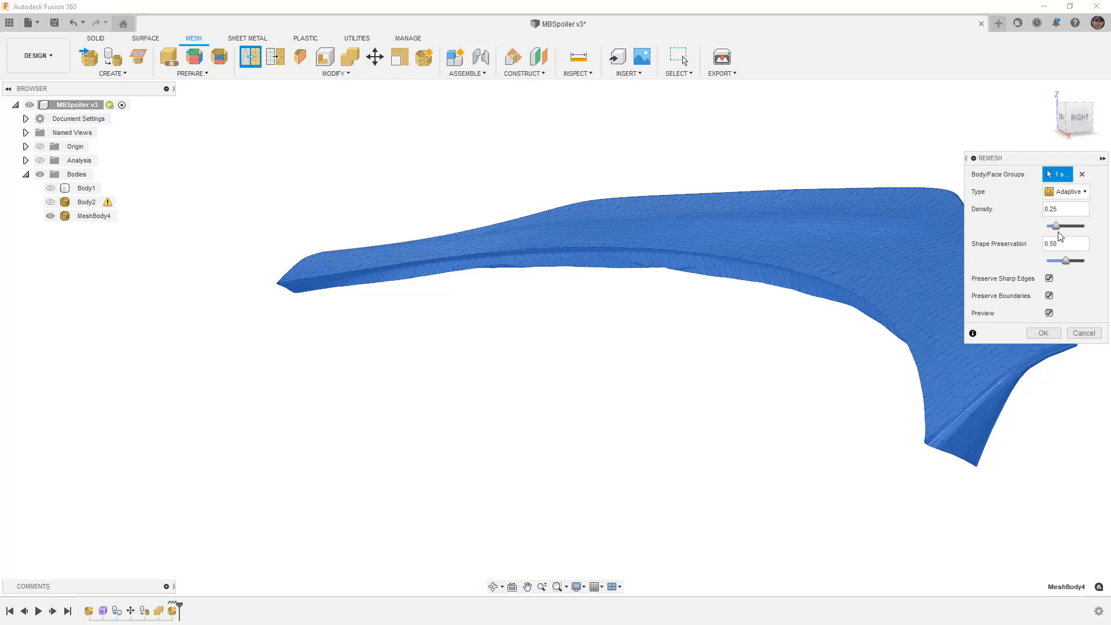
left_click(1064, 192)
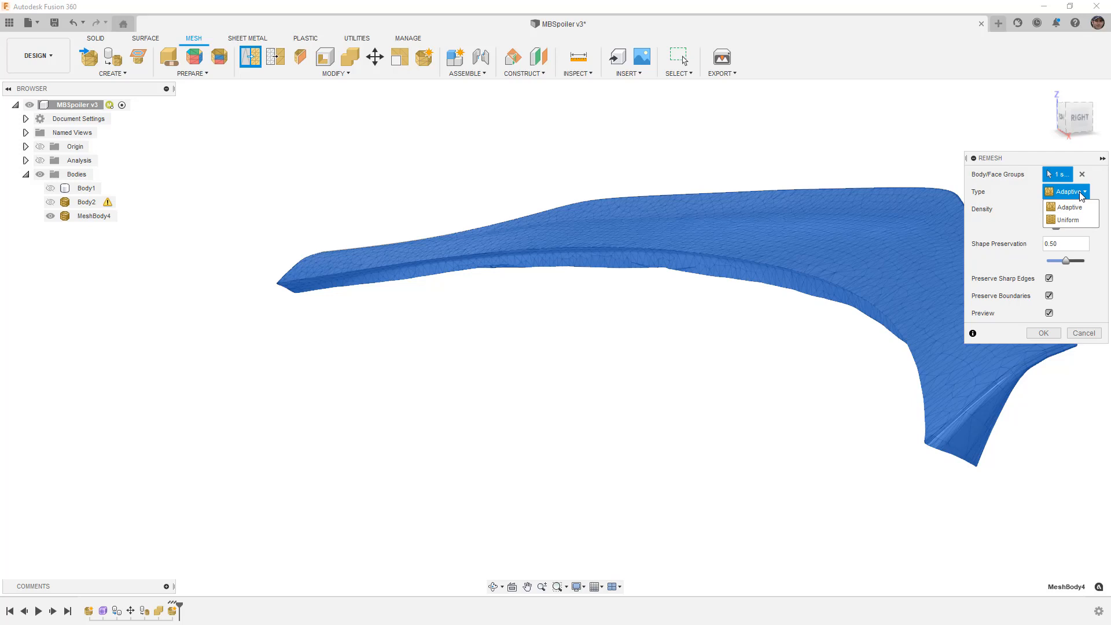
left_click(1065, 206)
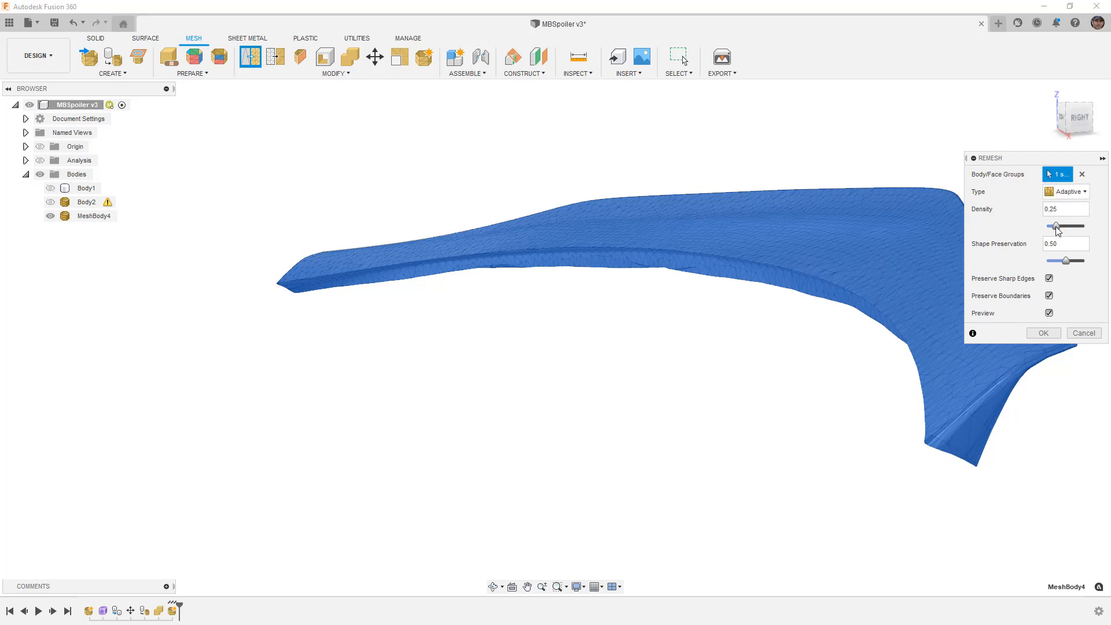
left_click_drag(1055, 226, 1063, 226)
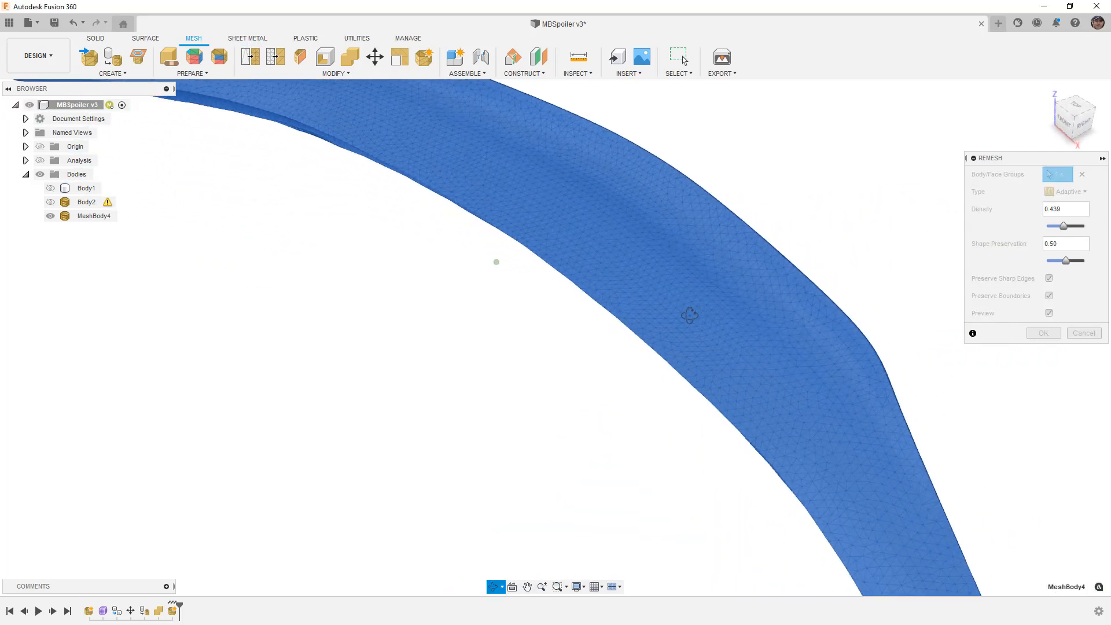
left_click_drag(688, 315, 733, 228)
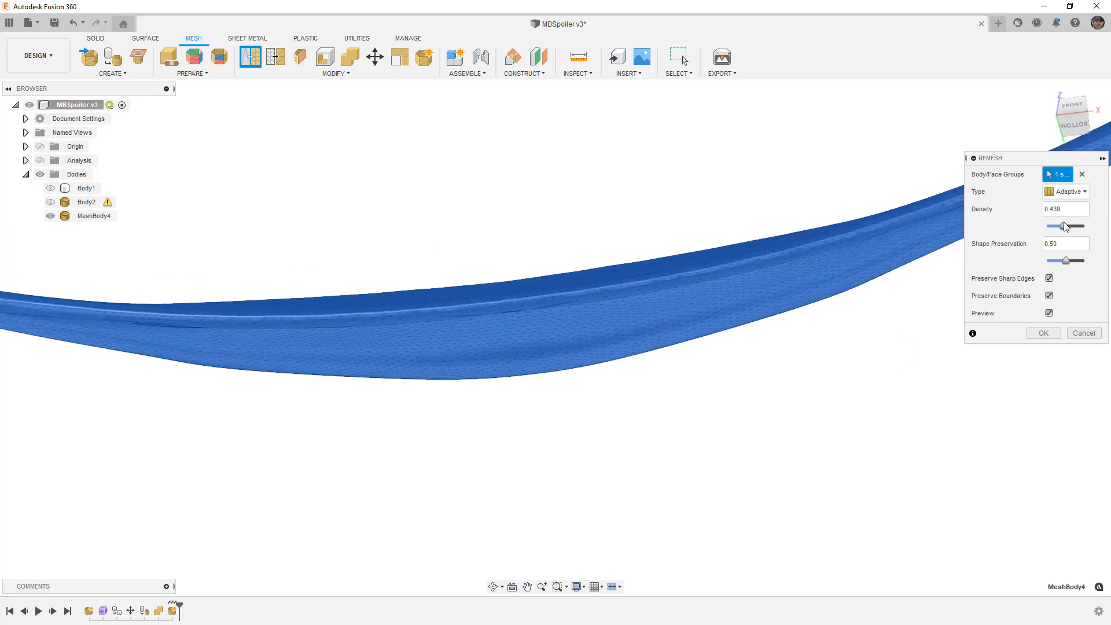
left_click_drag(1061, 225, 1064, 225)
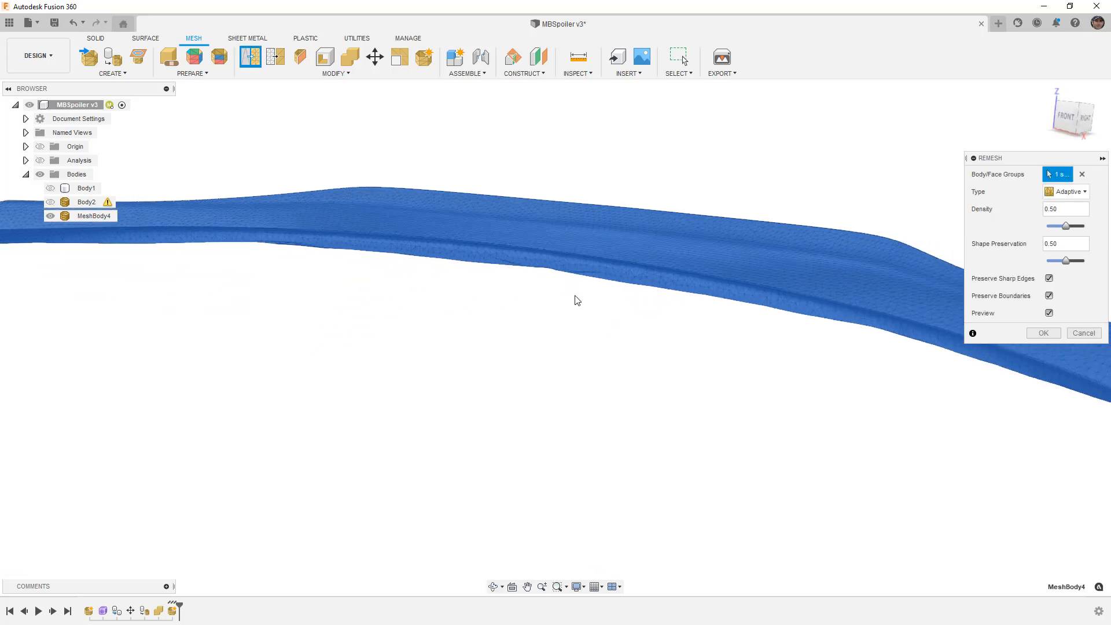
mouse_move(534, 247)
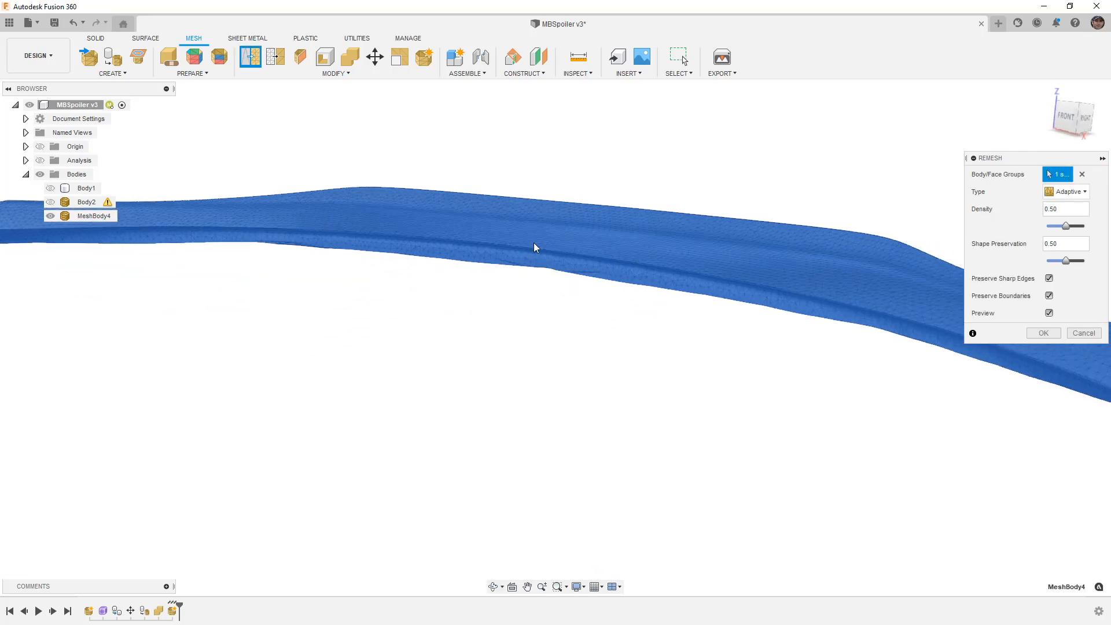
left_click(1042, 333)
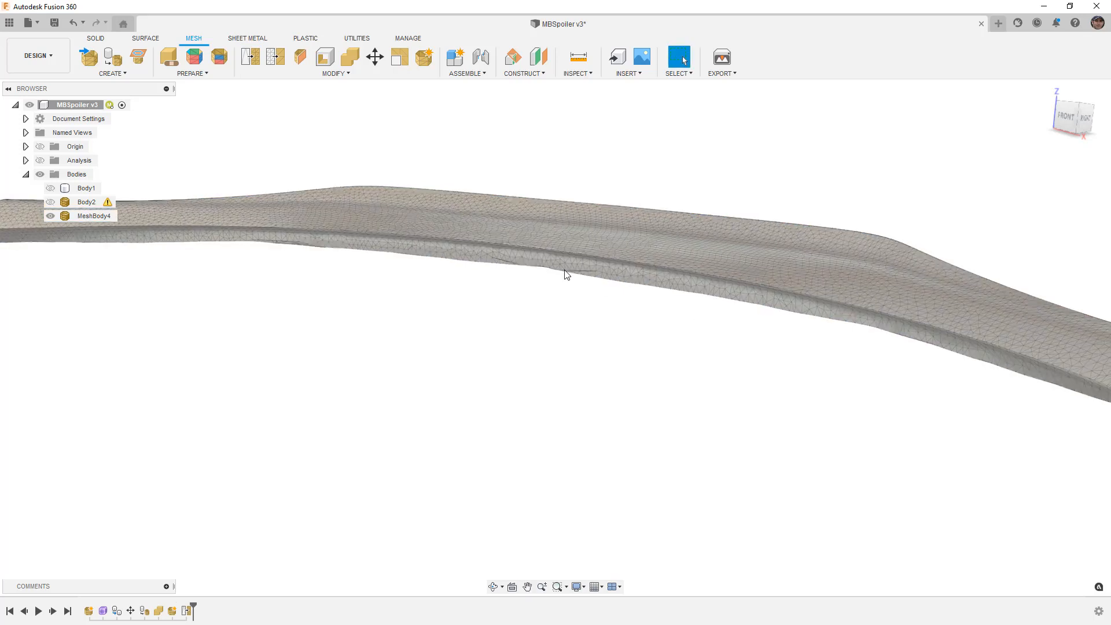
left_click_drag(567, 274, 509, 261)
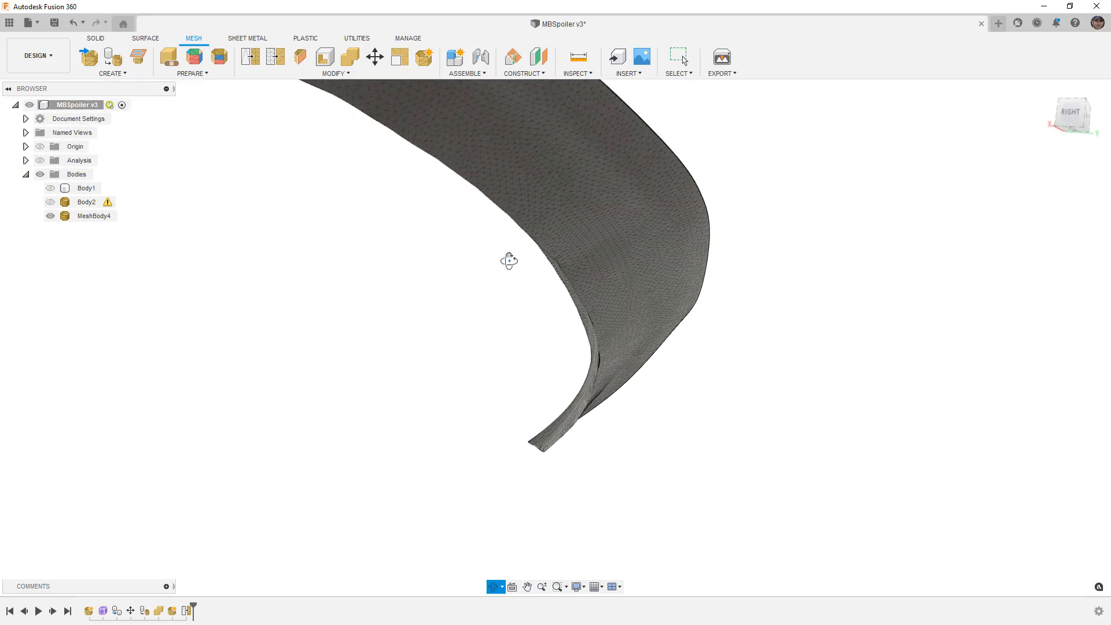
left_click_drag(508, 259, 559, 285)
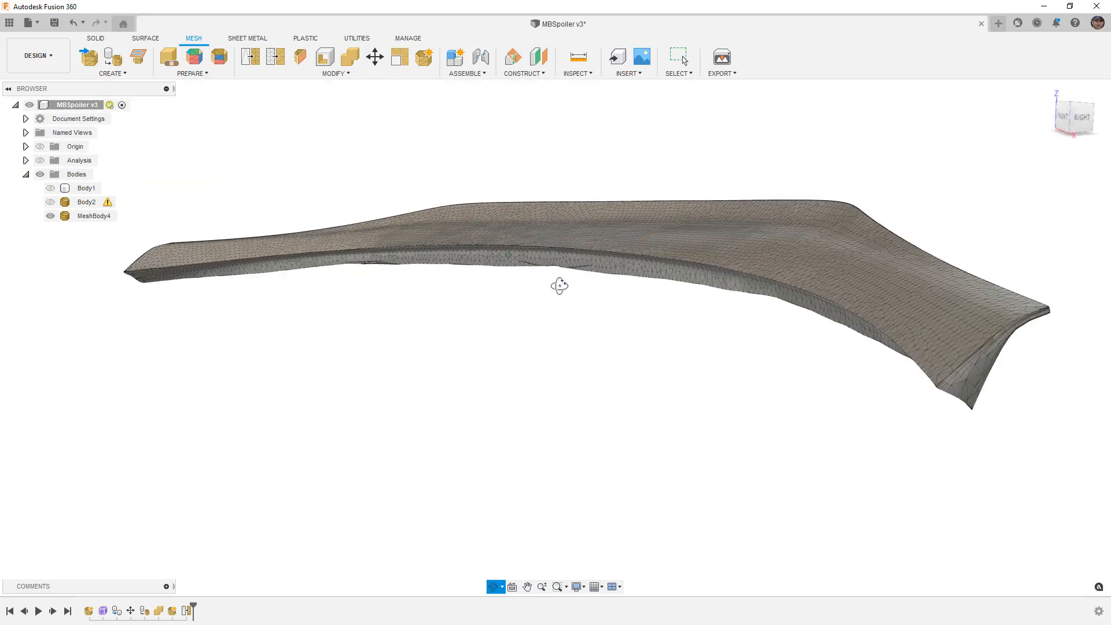